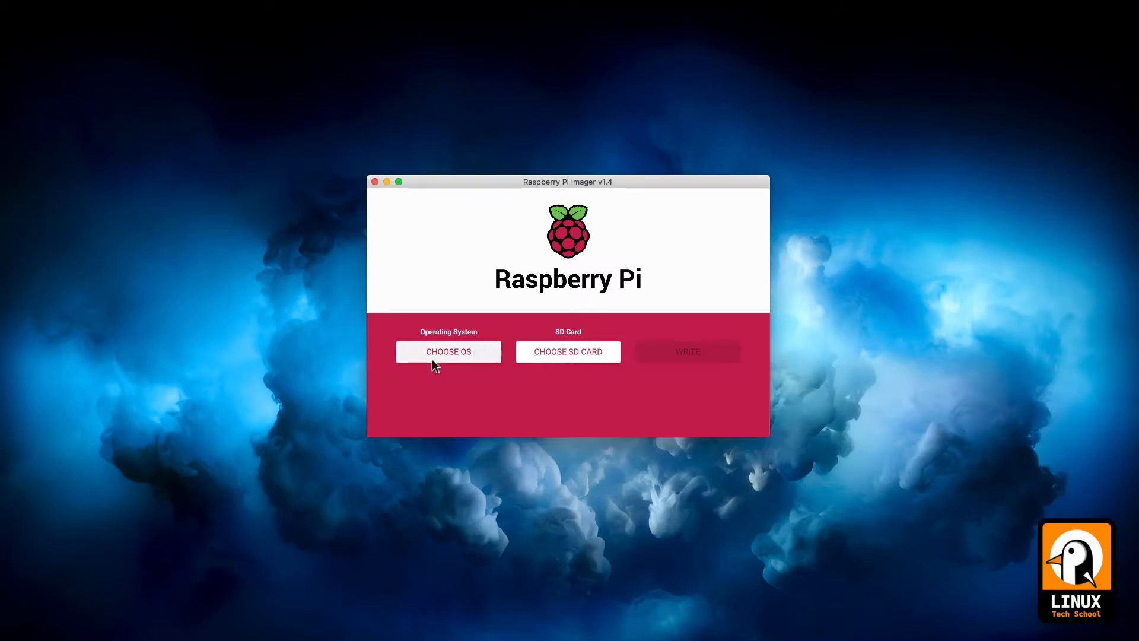
{"action": "mouse_move", "coordinate": [448, 359]}
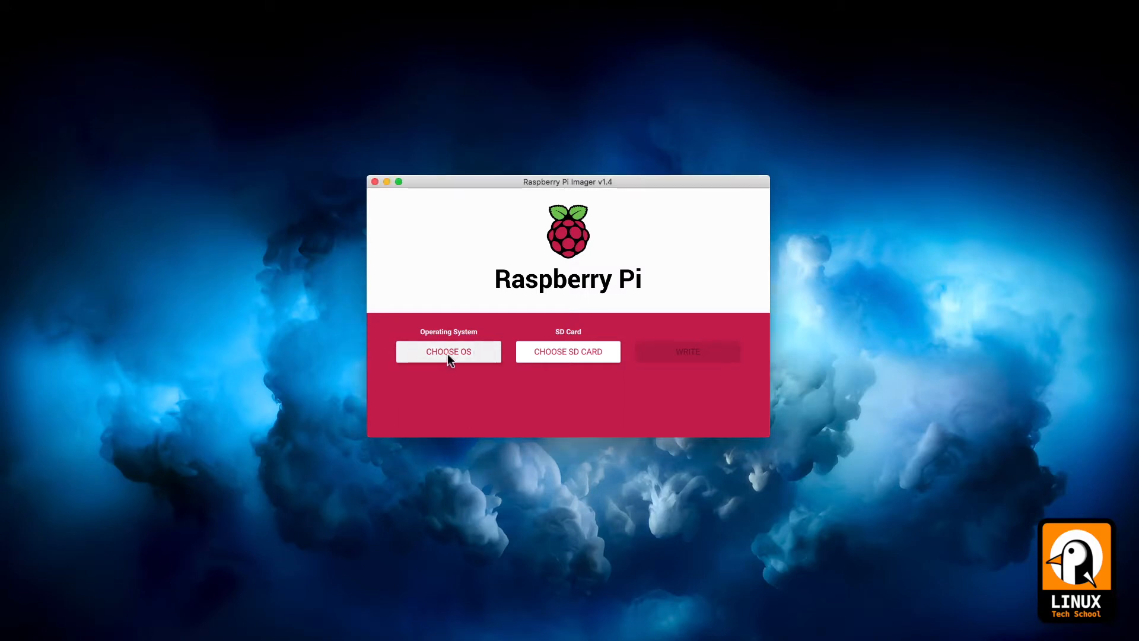
Pick Ubuntu Core 18 (RPi 2/3/4) from the OS list and select the SD card
{"action": "left_click", "coordinate": [449, 351]}
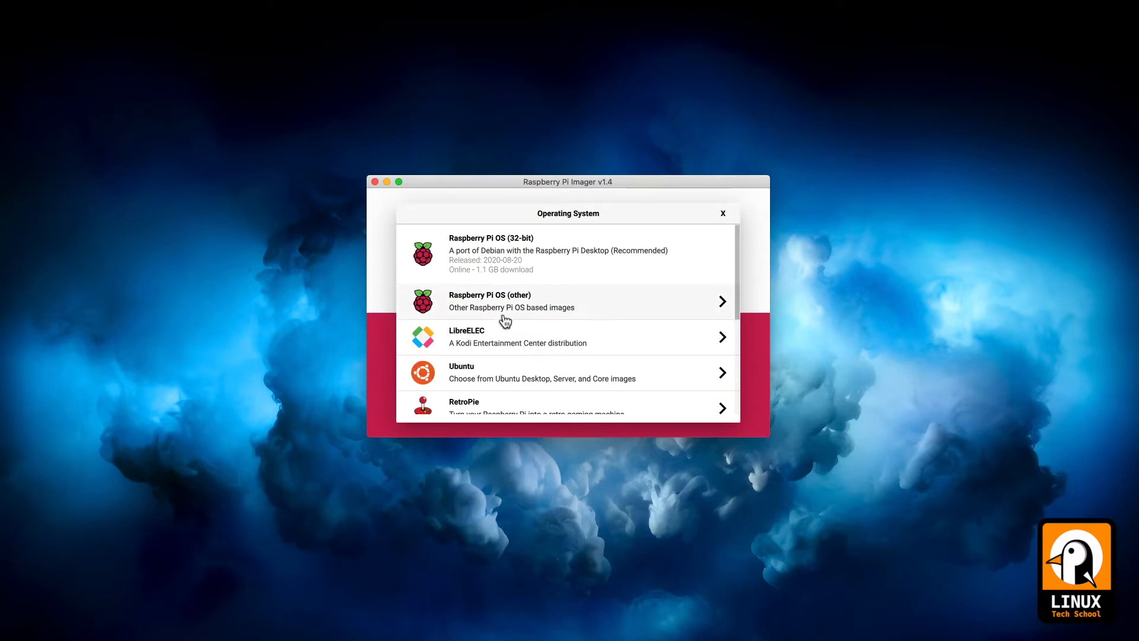
{"action": "mouse_move", "coordinate": [726, 311]}
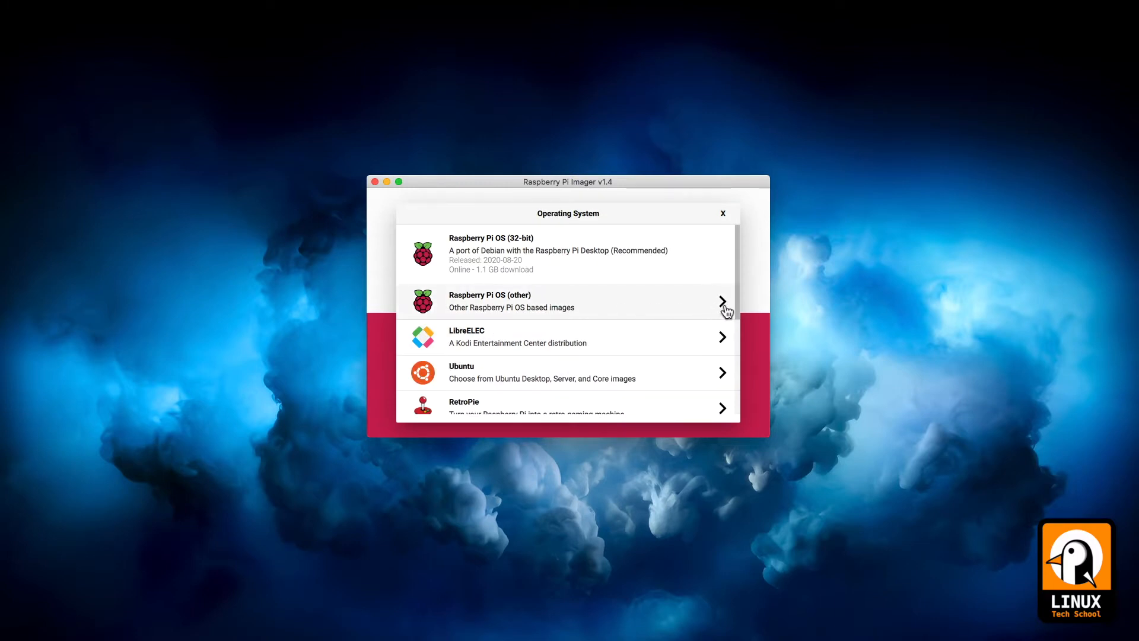
{"action": "scroll", "scroll_direction": "down", "scroll_amount": 3}
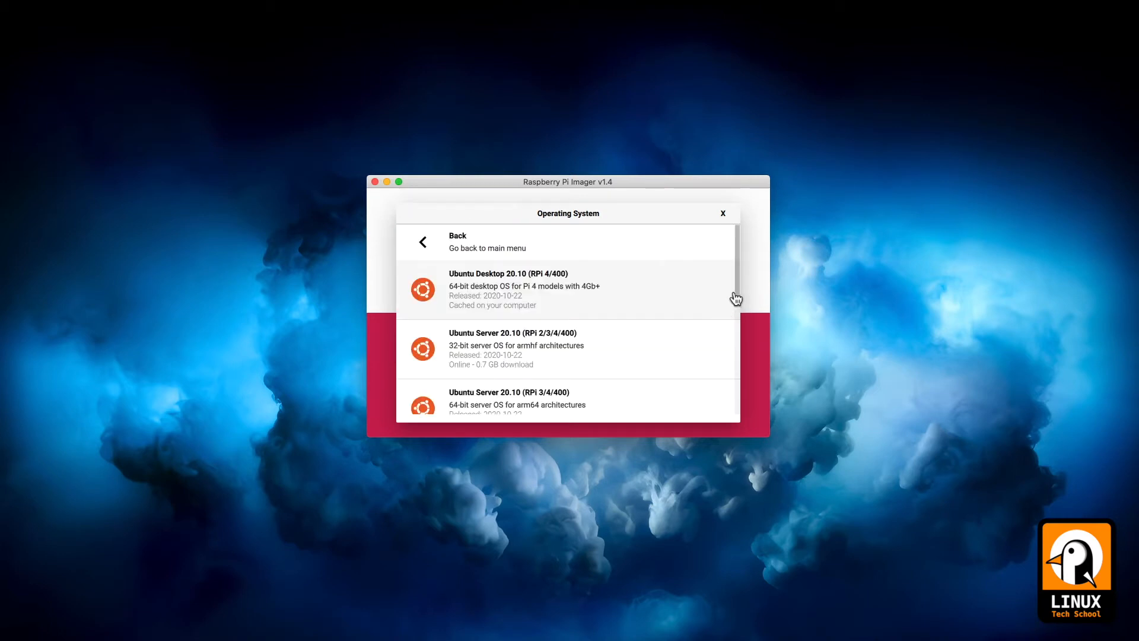
{"action": "scroll", "scroll_direction": "down", "scroll_amount": 3}
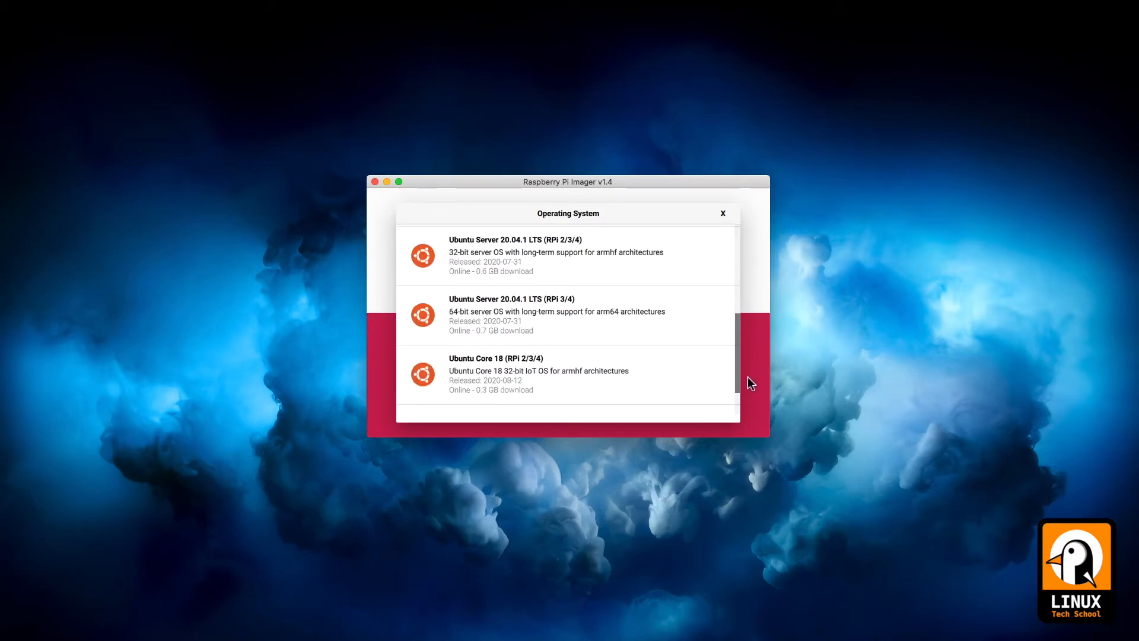
{"action": "scroll", "scroll_direction": "down", "scroll_amount": 3}
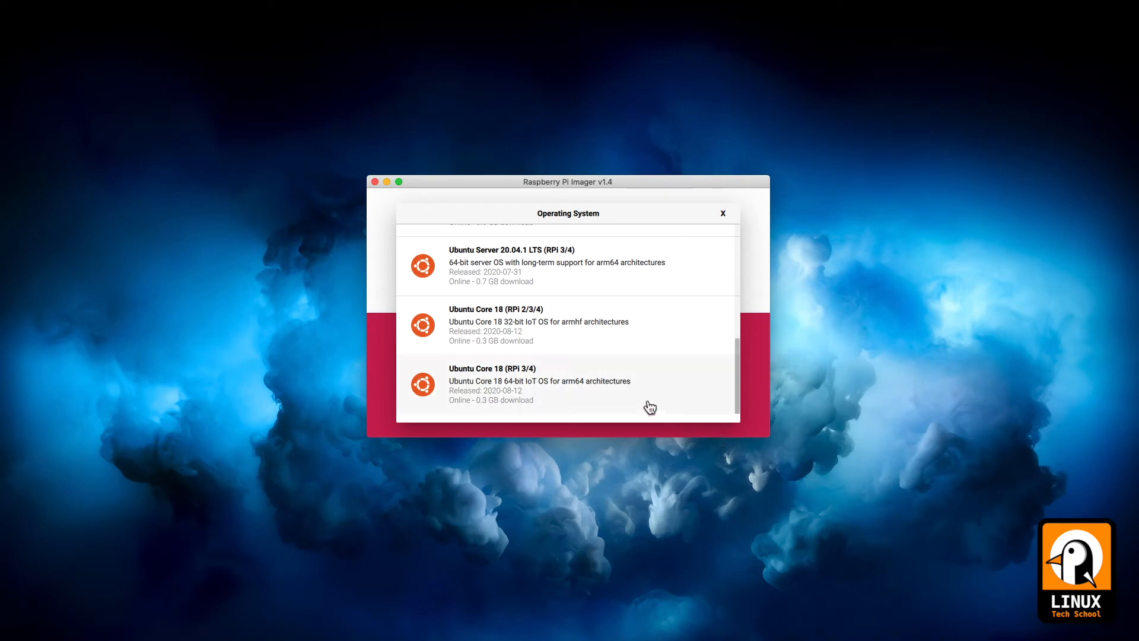
{"action": "mouse_move", "coordinate": [532, 342]}
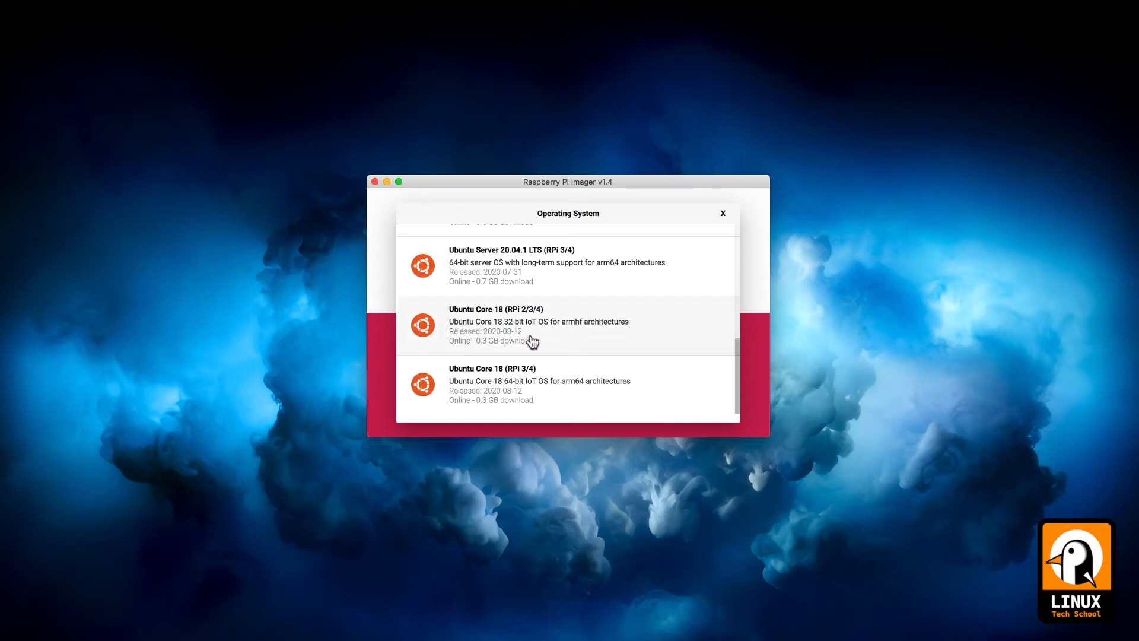
{"action": "mouse_move", "coordinate": [534, 342]}
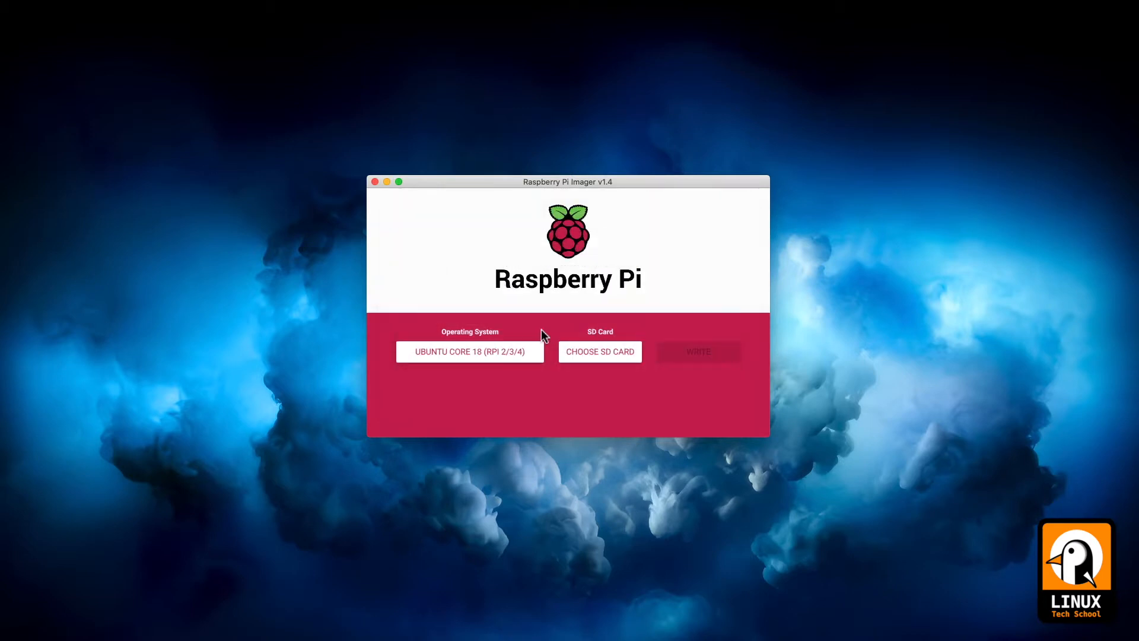
{"action": "left_click", "coordinate": [599, 351]}
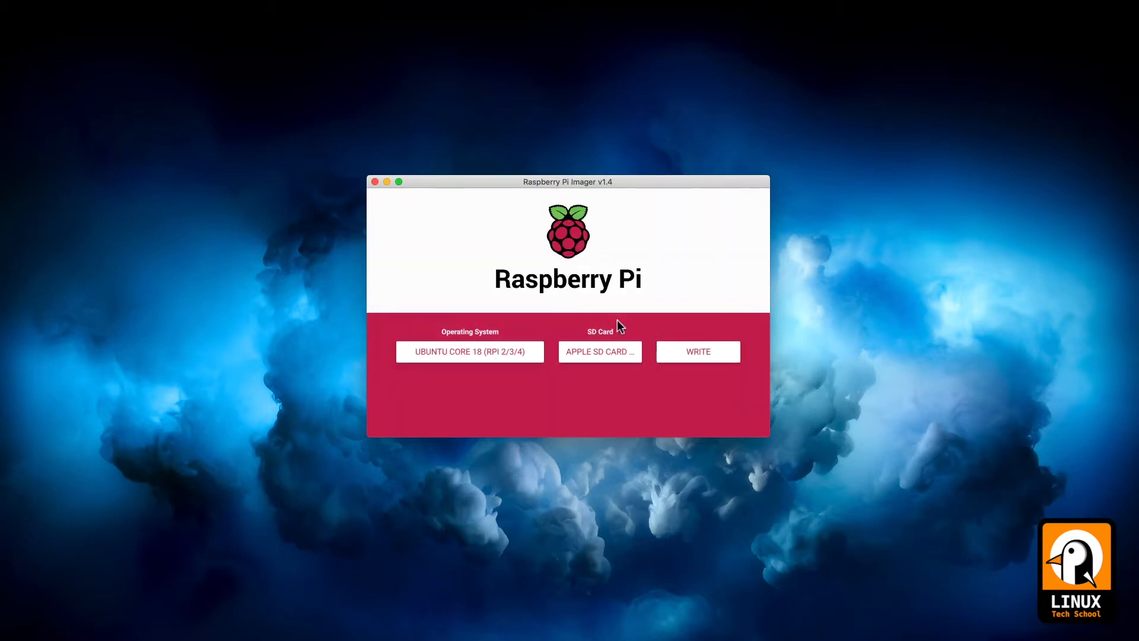
Write the image to the APPLE SD card, confirming the erase and authorizing with the macOS password
{"action": "left_click", "coordinate": [697, 351]}
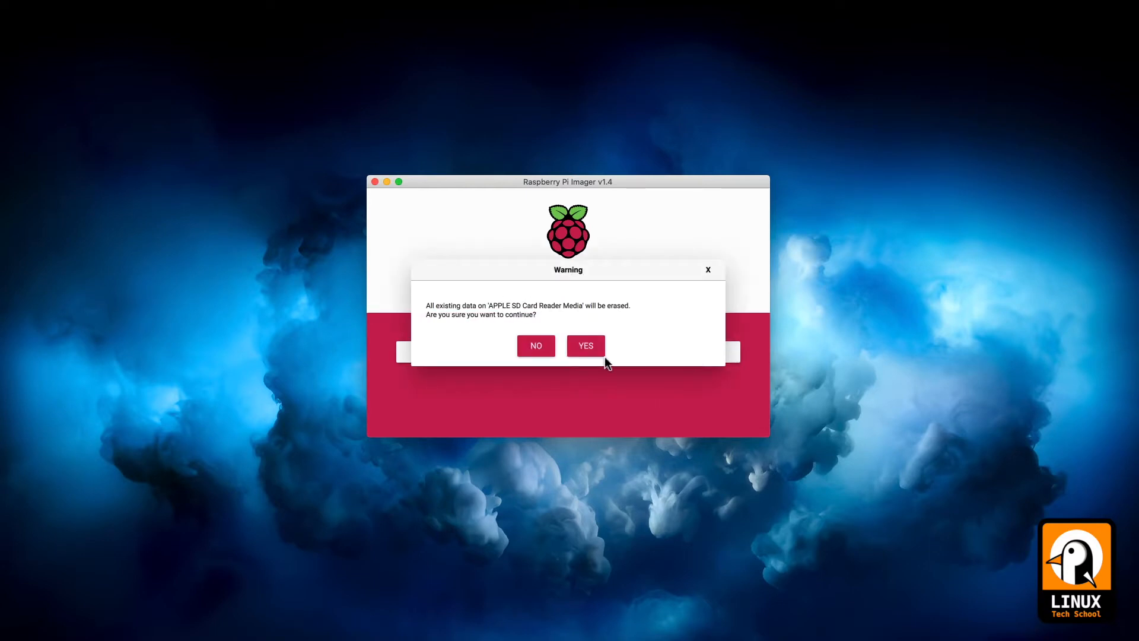
{"action": "left_click", "coordinate": [585, 345]}
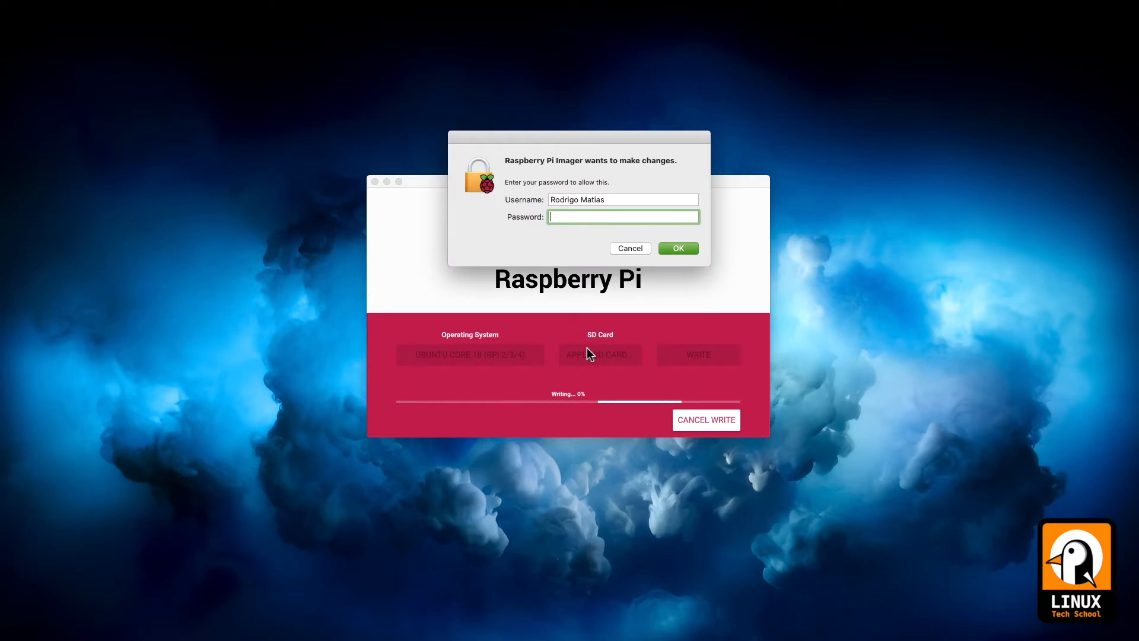
{"action": "type", "text": "•"}
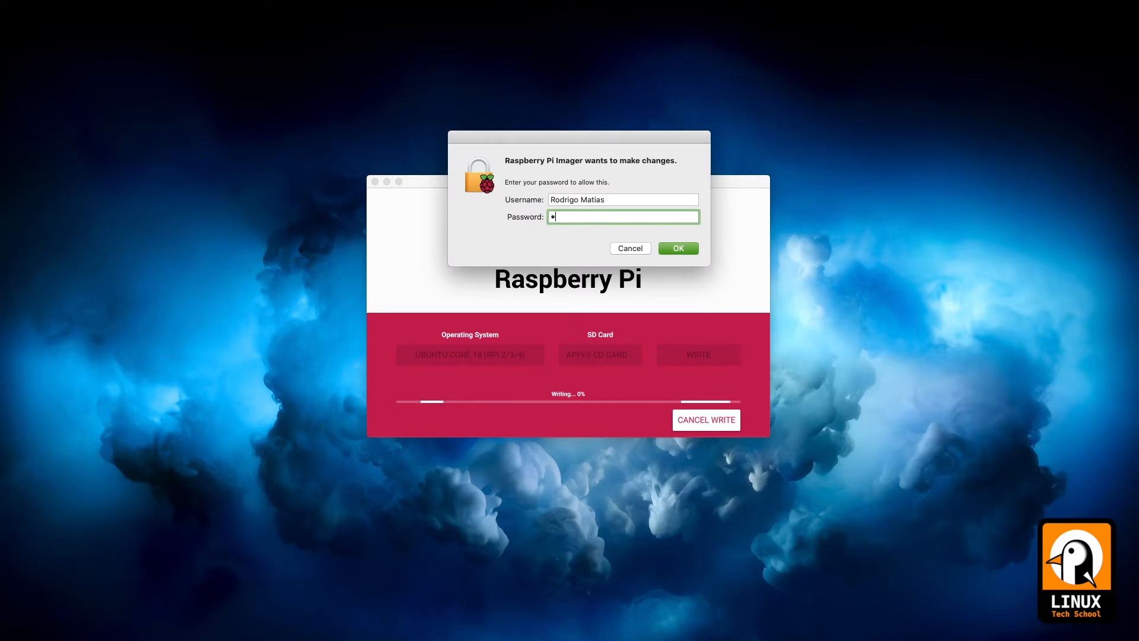
{"action": "left_click", "coordinate": [677, 248]}
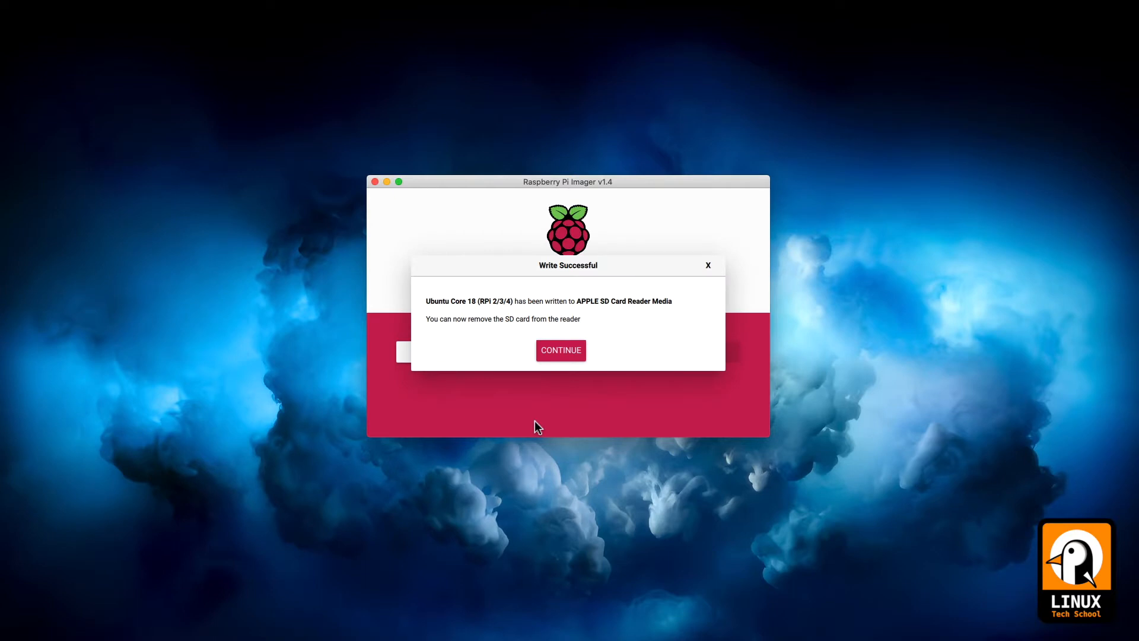
{"action": "left_click", "coordinate": [560, 350]}
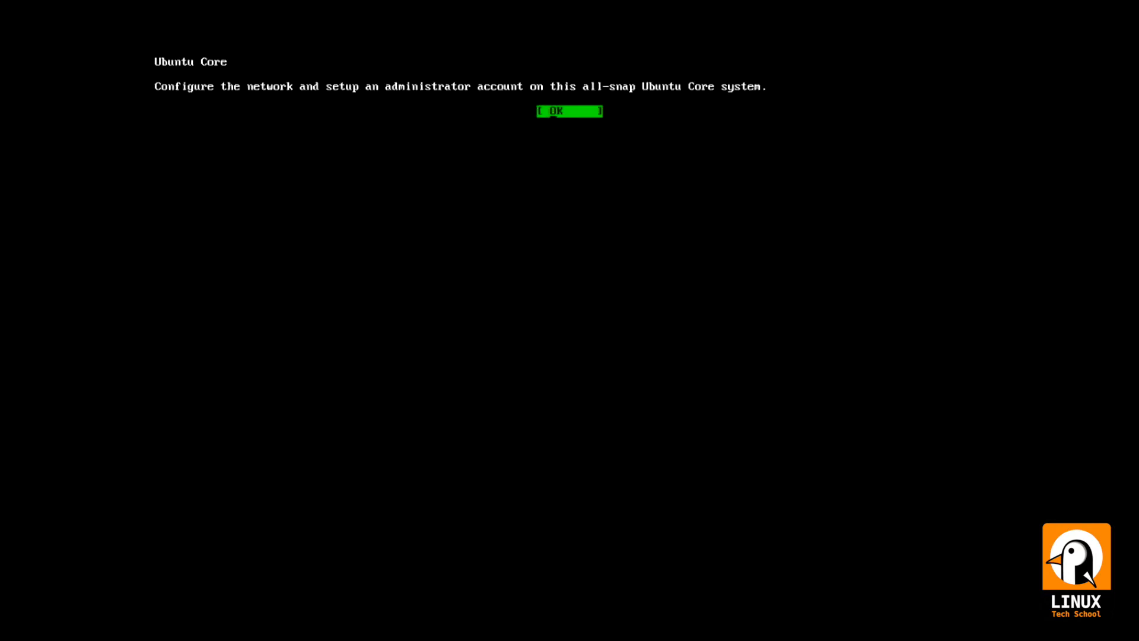
Set wlan0 to join the CASAGUESTS Wi-Fi network with its password via DHCP
{"action": "left_click", "coordinate": [569, 111]}
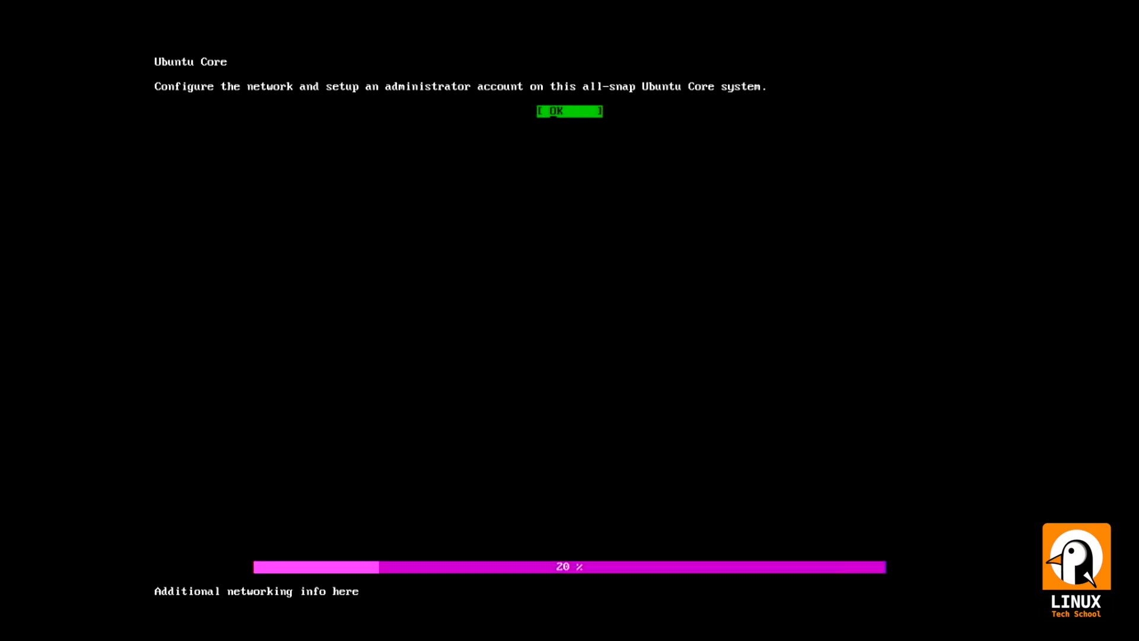
{"action": "left_click", "coordinate": [569, 111]}
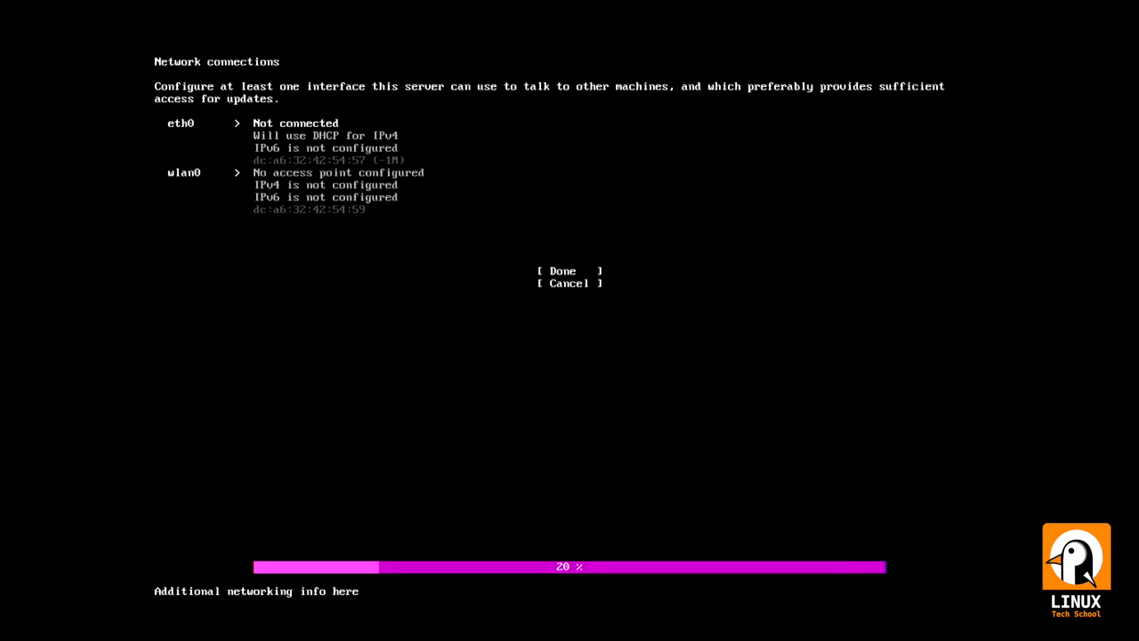
{"action": "mouse_move", "coordinate": [569, 271]}
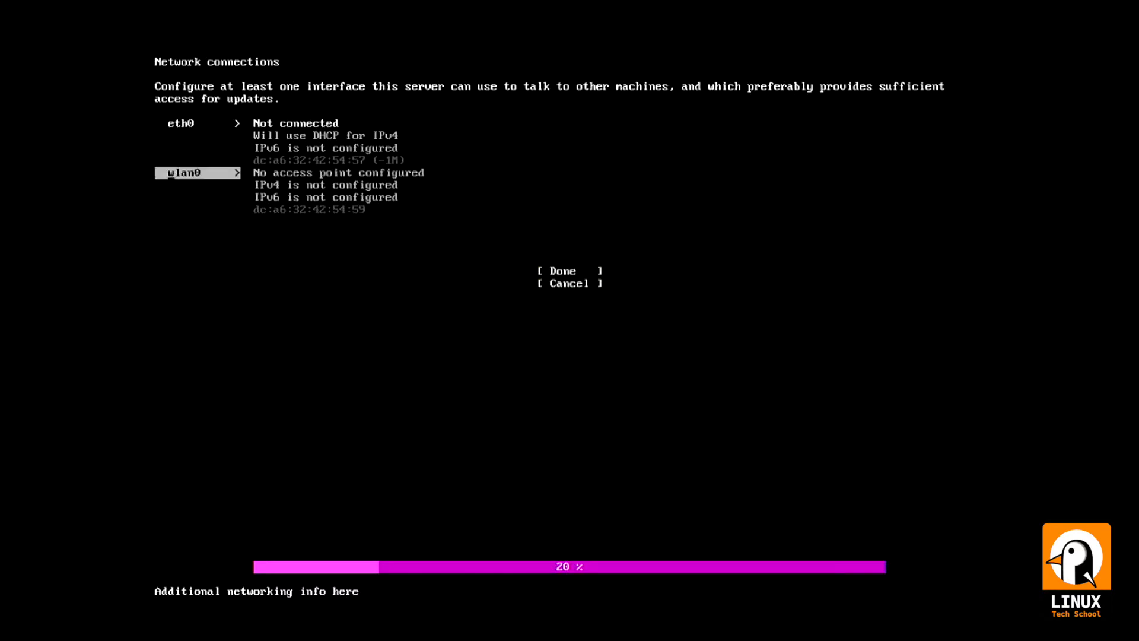
{"action": "left_click", "coordinate": [196, 172]}
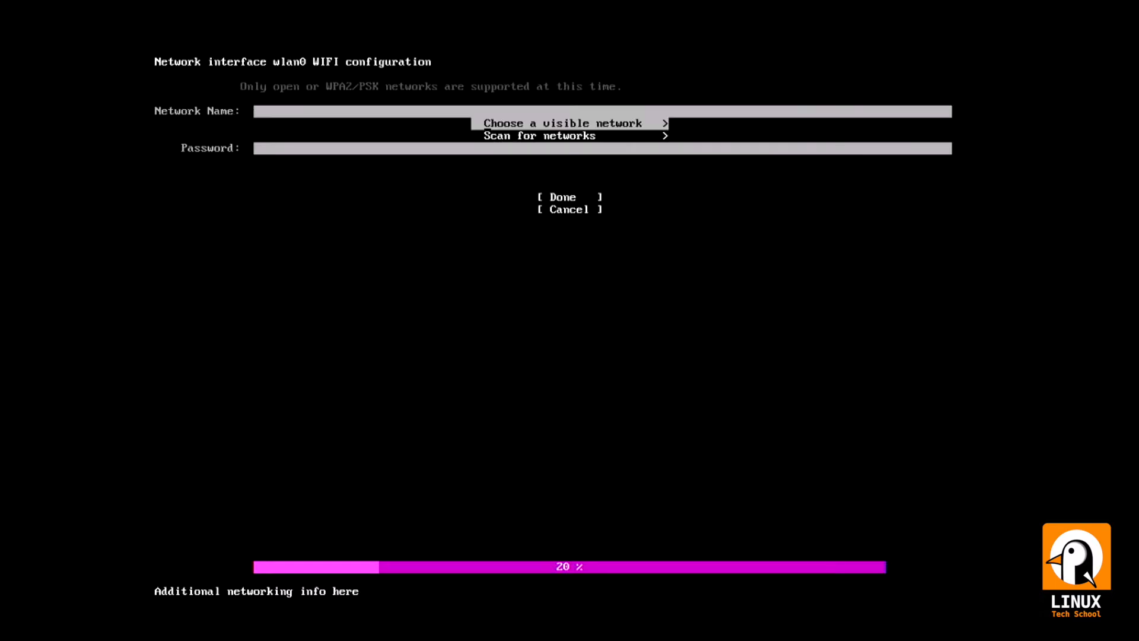
{"action": "left_click", "coordinate": [563, 123]}
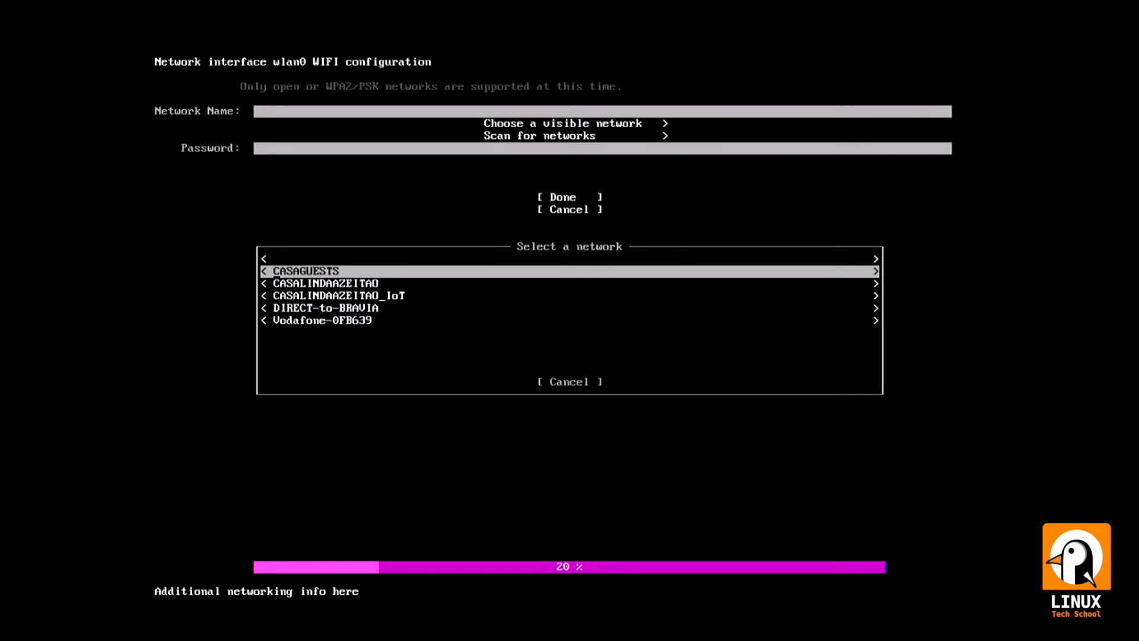
{"action": "left_click", "coordinate": [305, 271]}
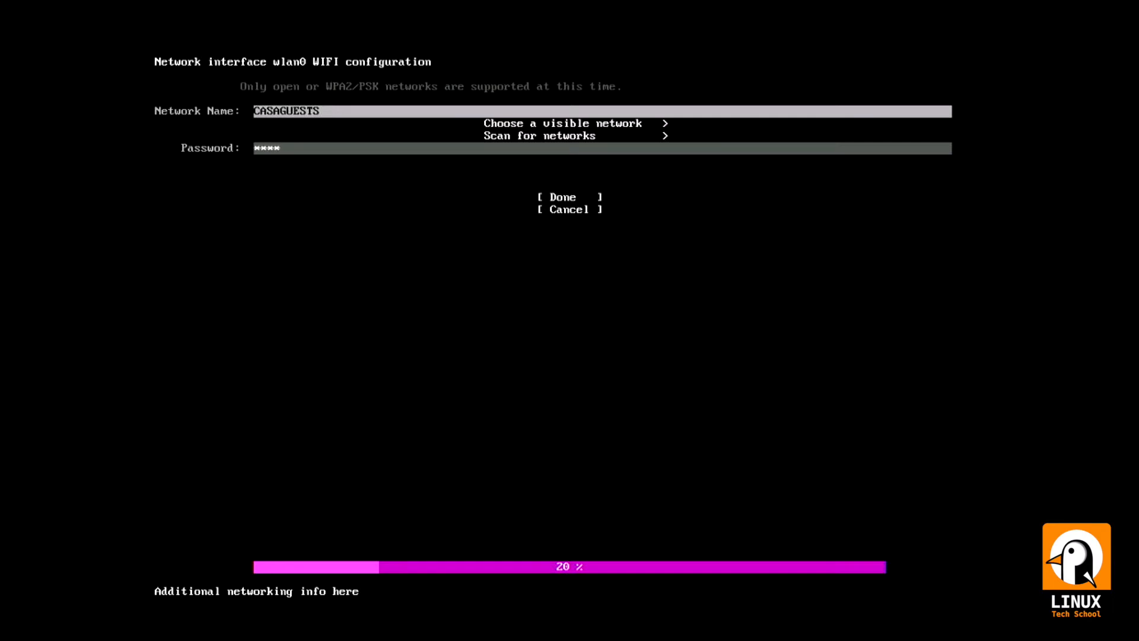
{"action": "type", "text": "****"}
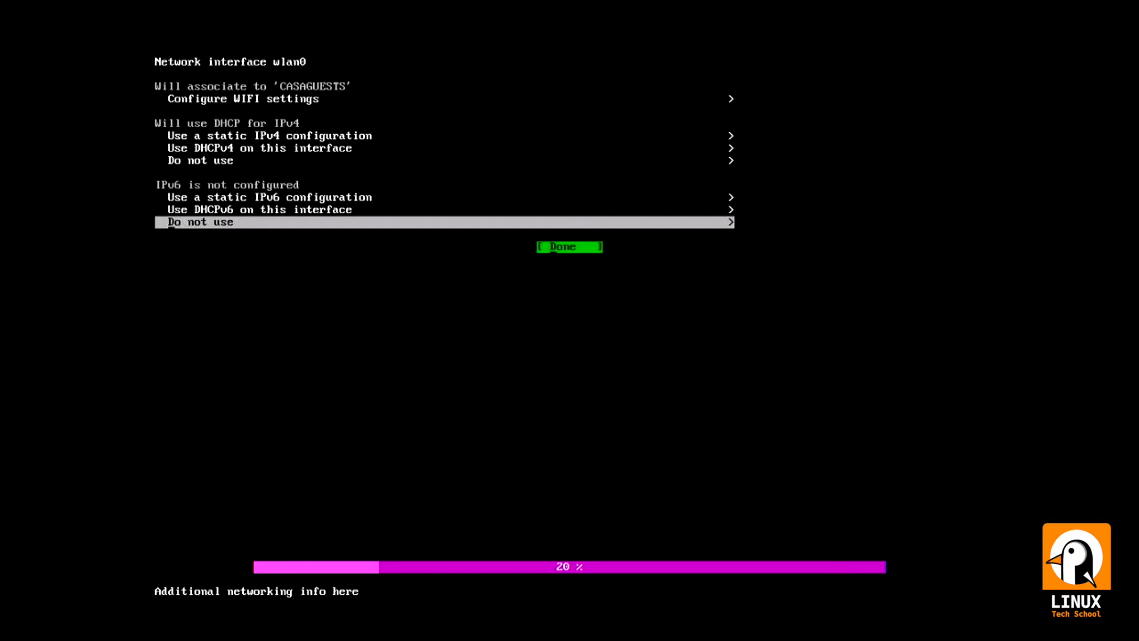
{"action": "left_click", "coordinate": [568, 247]}
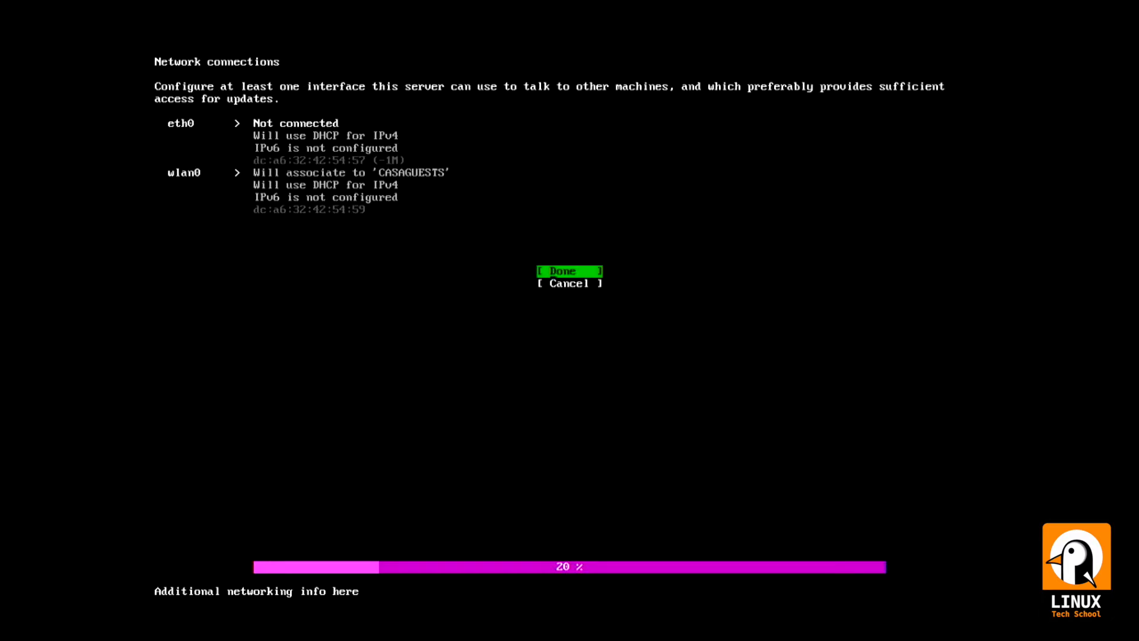
{"action": "left_click", "coordinate": [568, 271]}
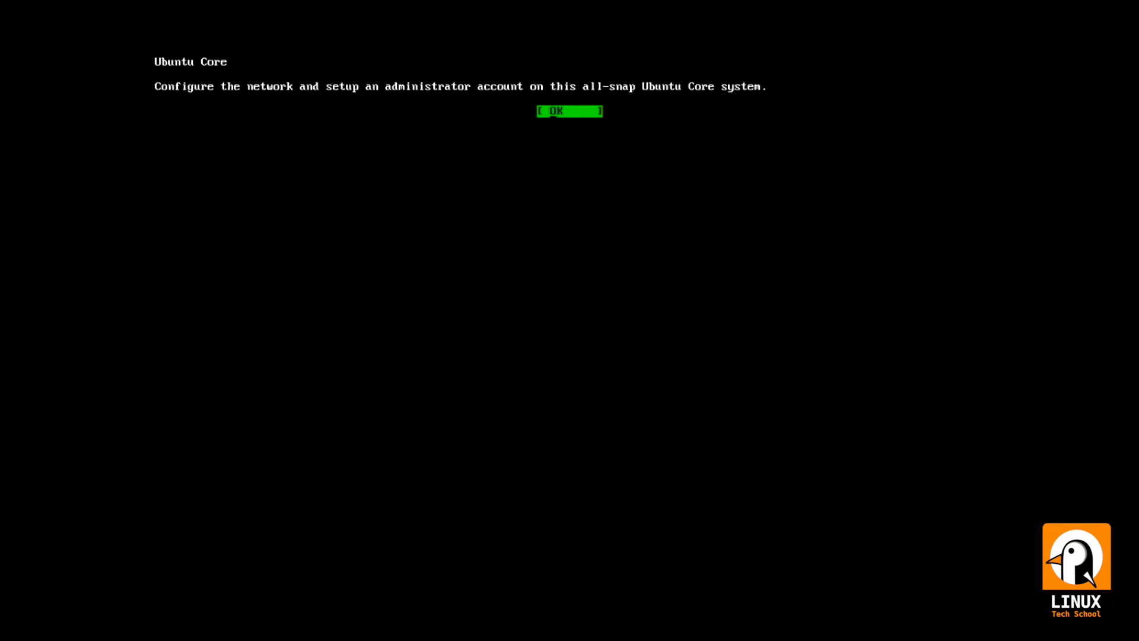
{"action": "left_click", "coordinate": [569, 111]}
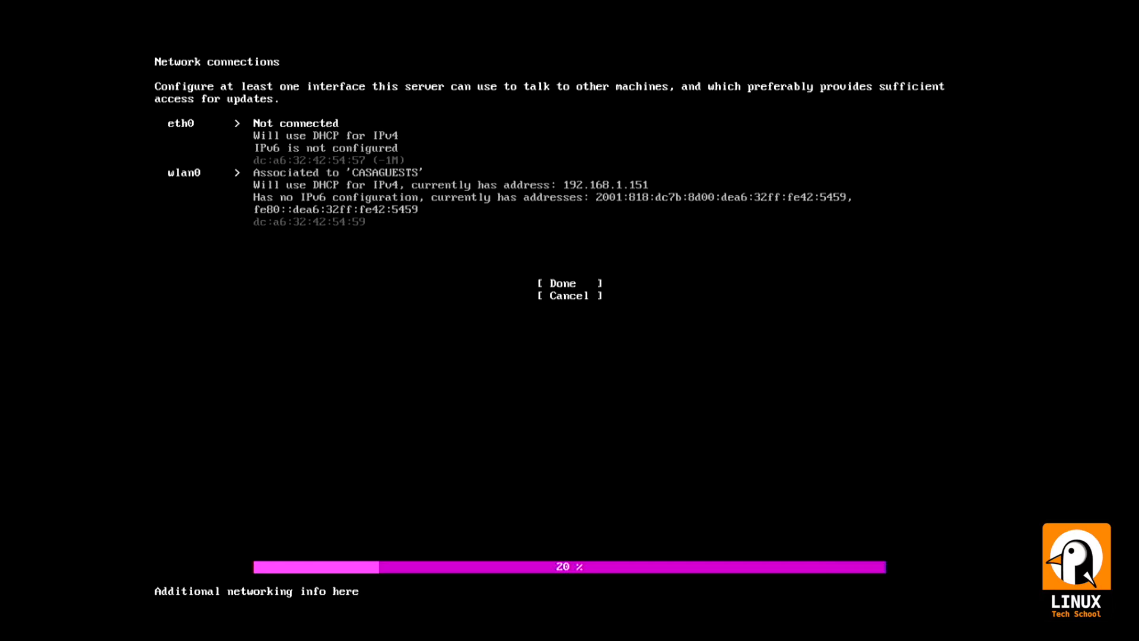
{"action": "left_click", "coordinate": [568, 282]}
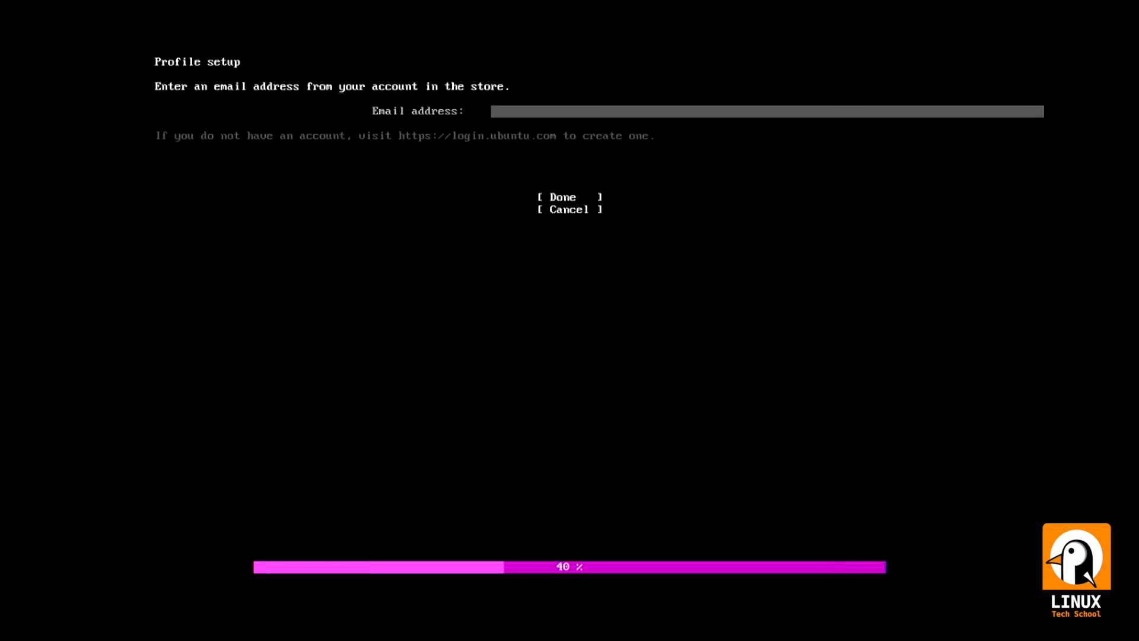
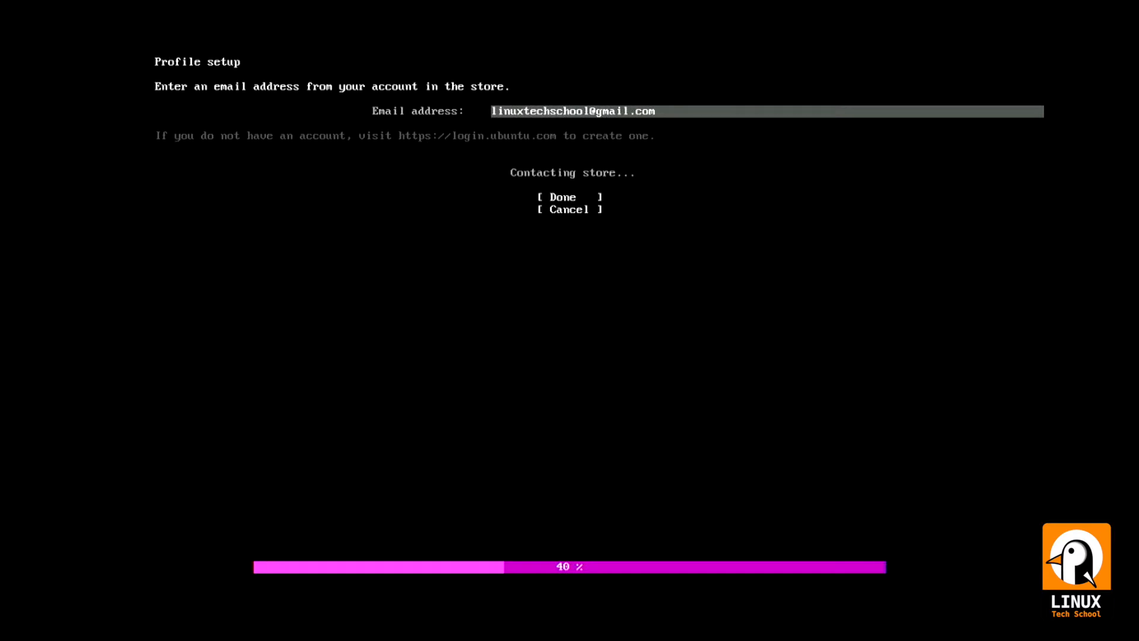
{"action": "left_click", "coordinate": [568, 197]}
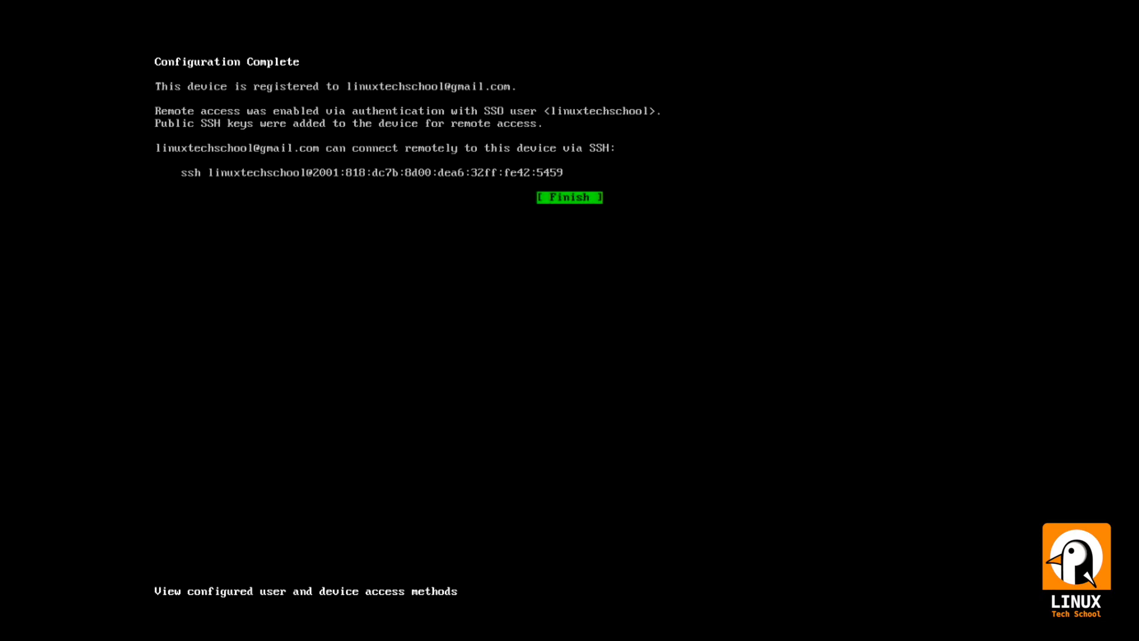
{"action": "left_click", "coordinate": [570, 197]}
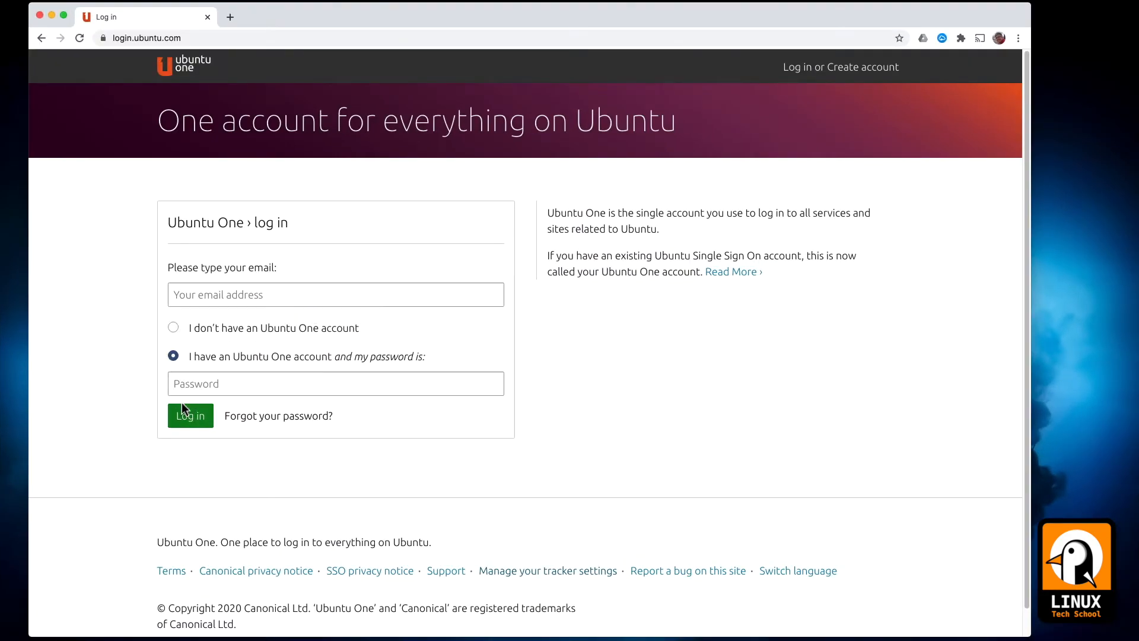
{"action": "mouse_move", "coordinate": [240, 336]}
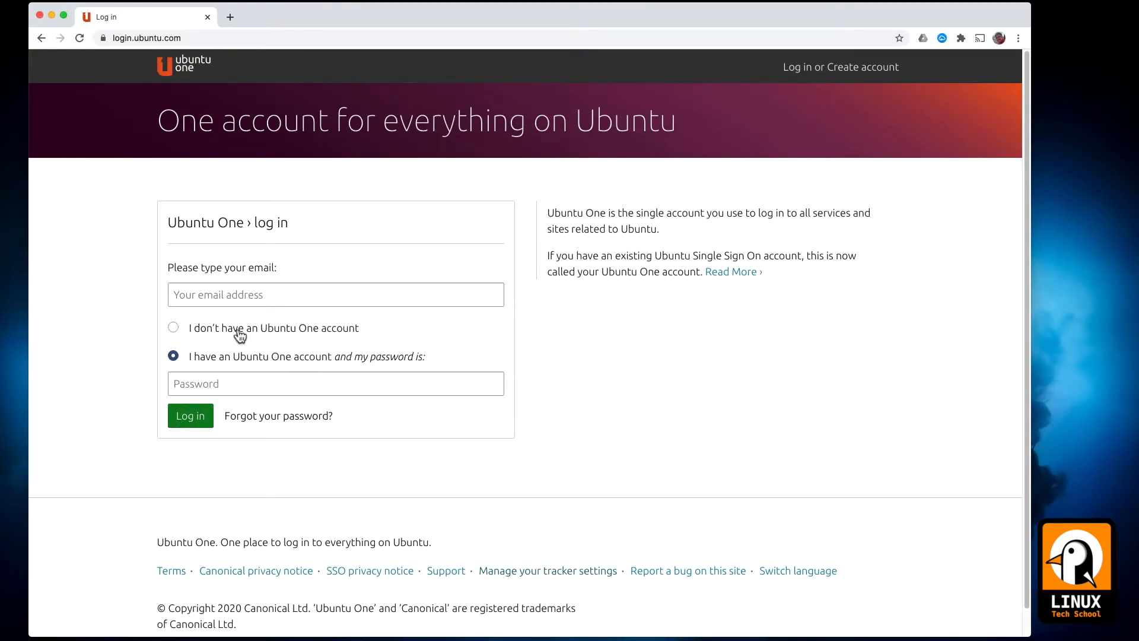
Fill the new Ubuntu One account form with name Rod and linuxtechschool details, accept terms, submit
{"action": "left_click", "coordinate": [173, 327]}
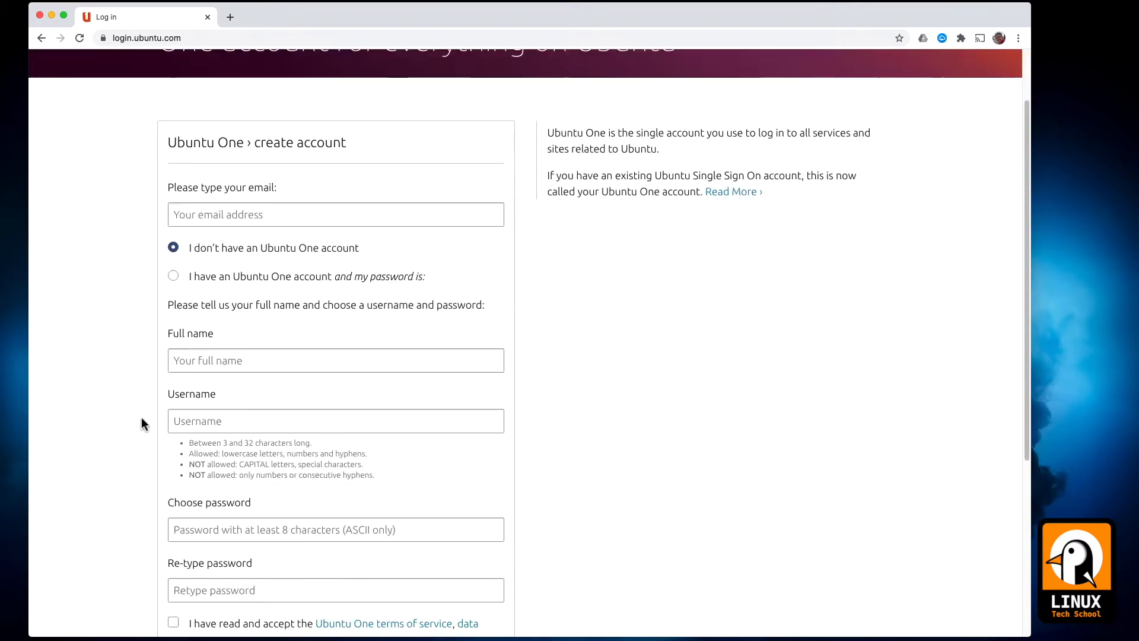
{"action": "left_click", "coordinate": [334, 360]}
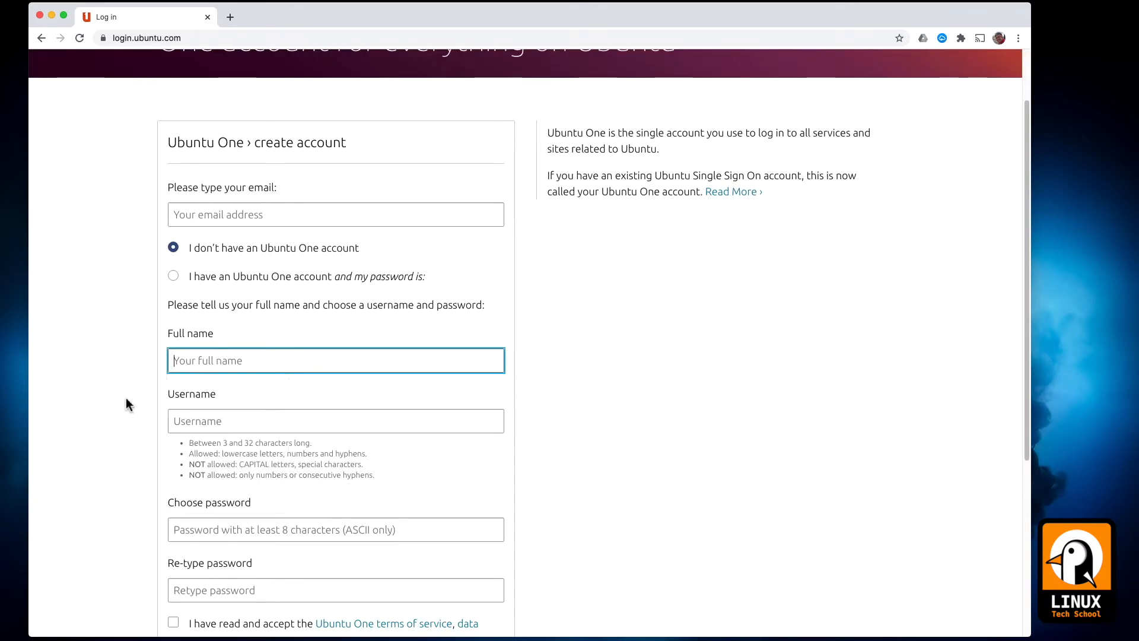
{"action": "type", "text": "Rodrigo Matias"}
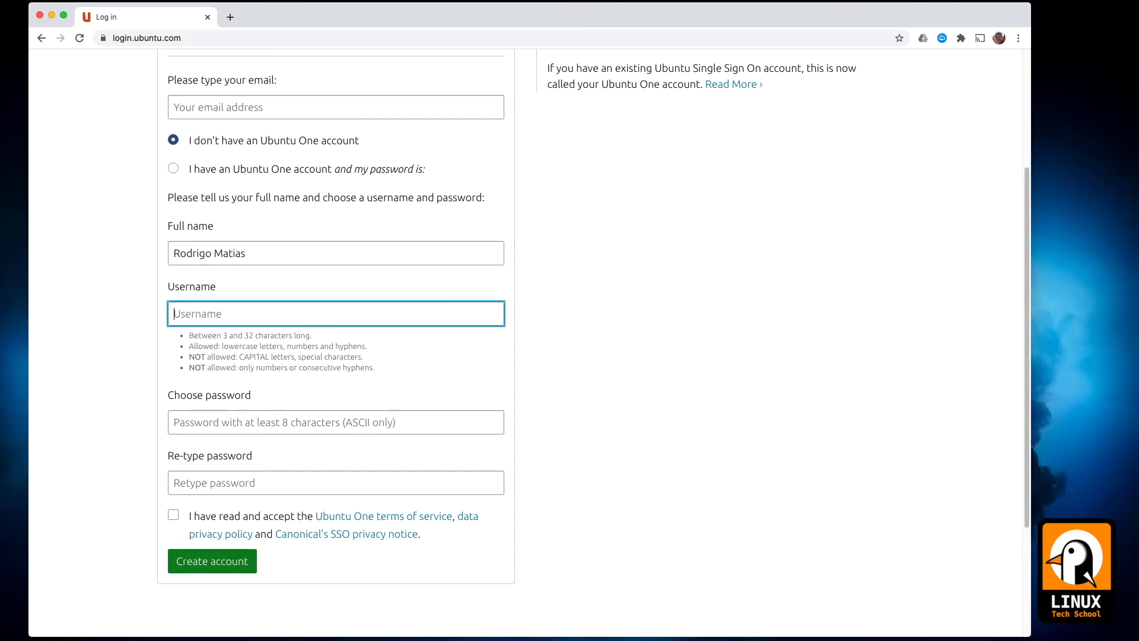
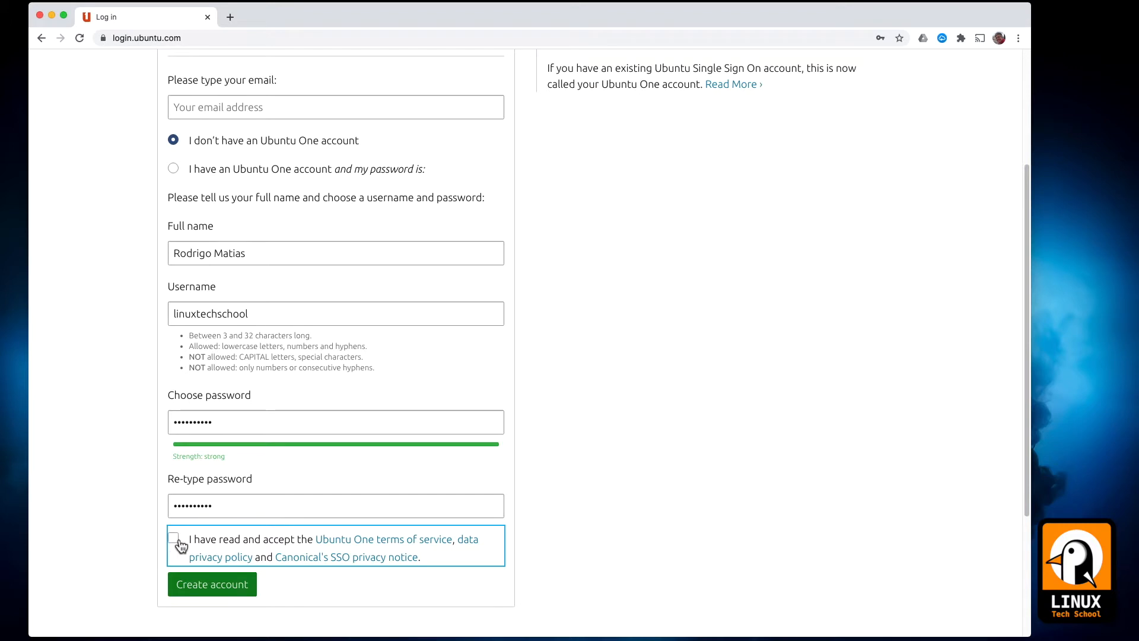
{"action": "left_click", "coordinate": [172, 544]}
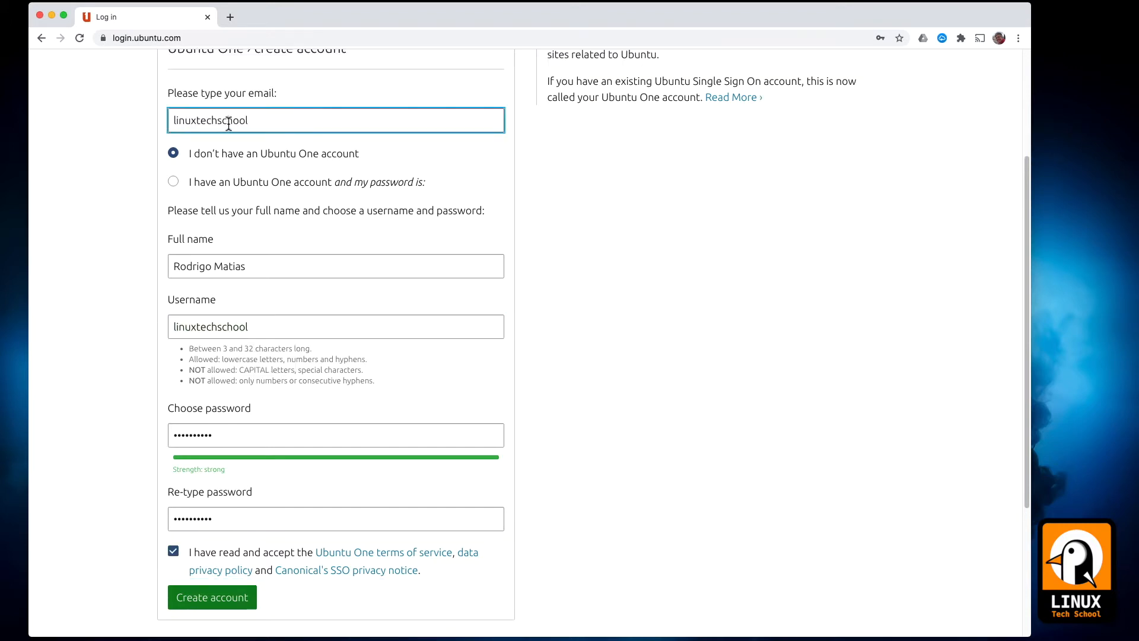
{"action": "type", "text": "@gmail.com"}
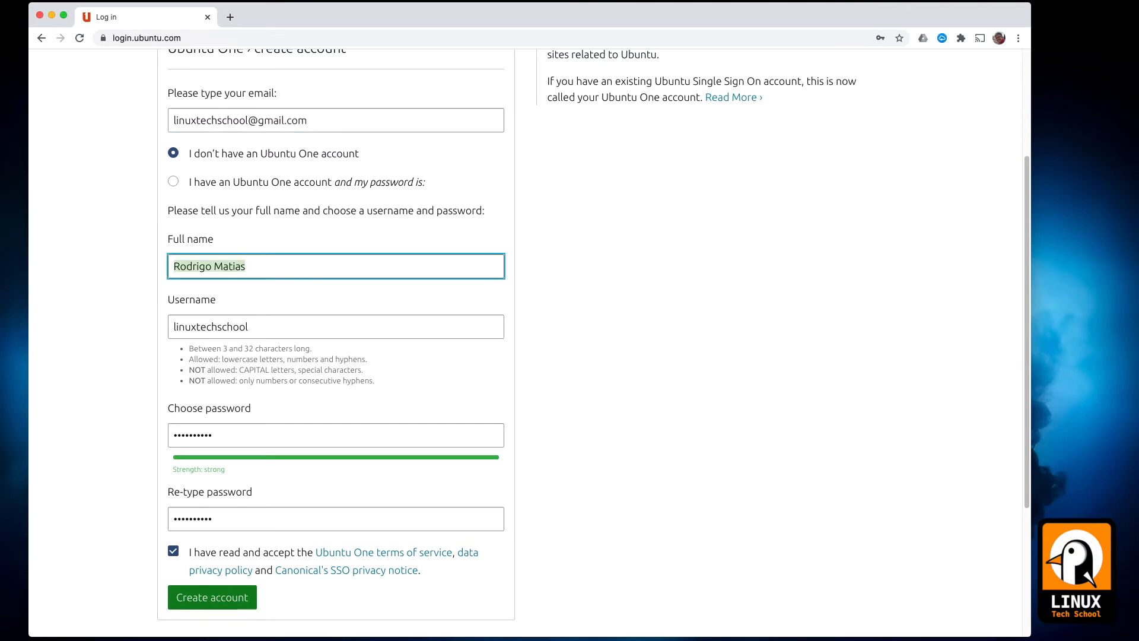
{"action": "left_click", "coordinate": [211, 596]}
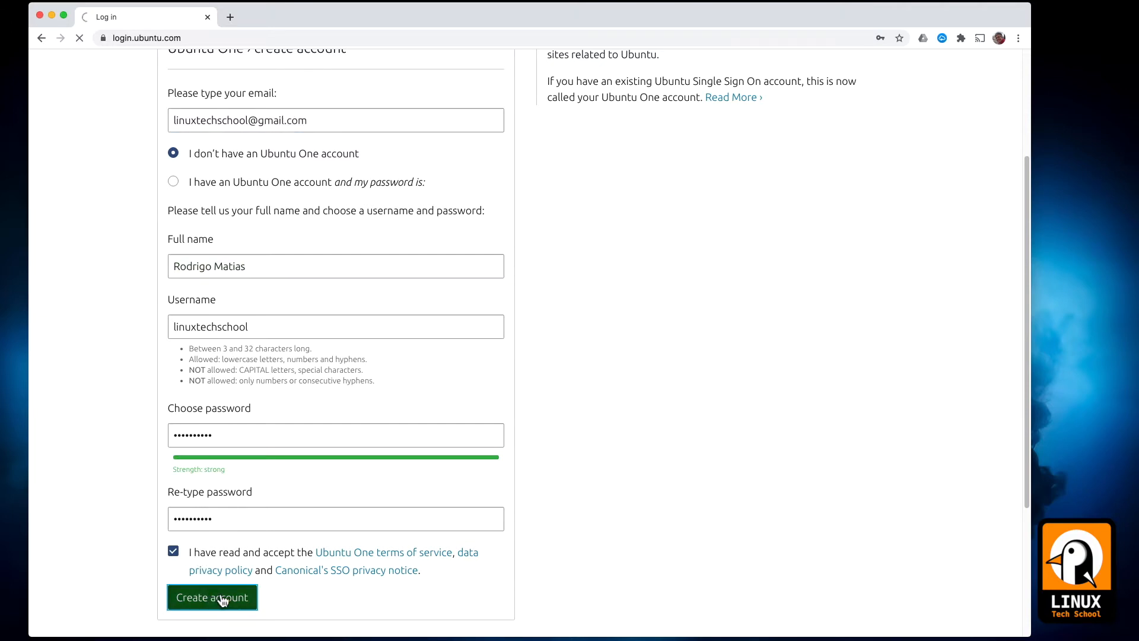
{"action": "left_click", "coordinate": [212, 596]}
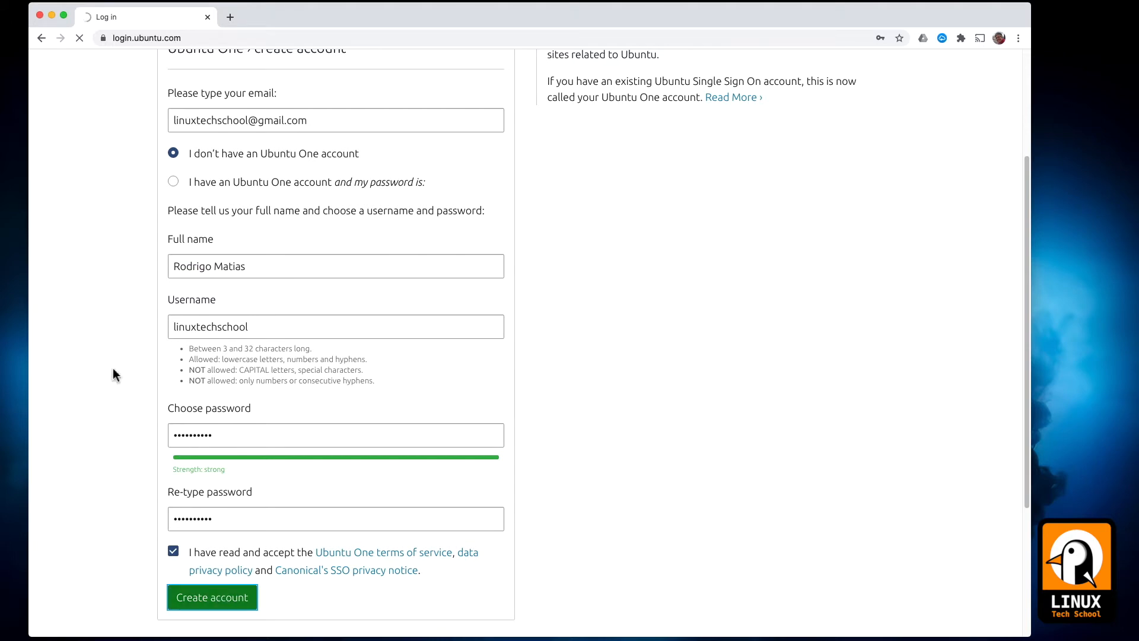
Open the new account's Applications page, then its SSH keys section
{"action": "left_click", "coordinate": [212, 596]}
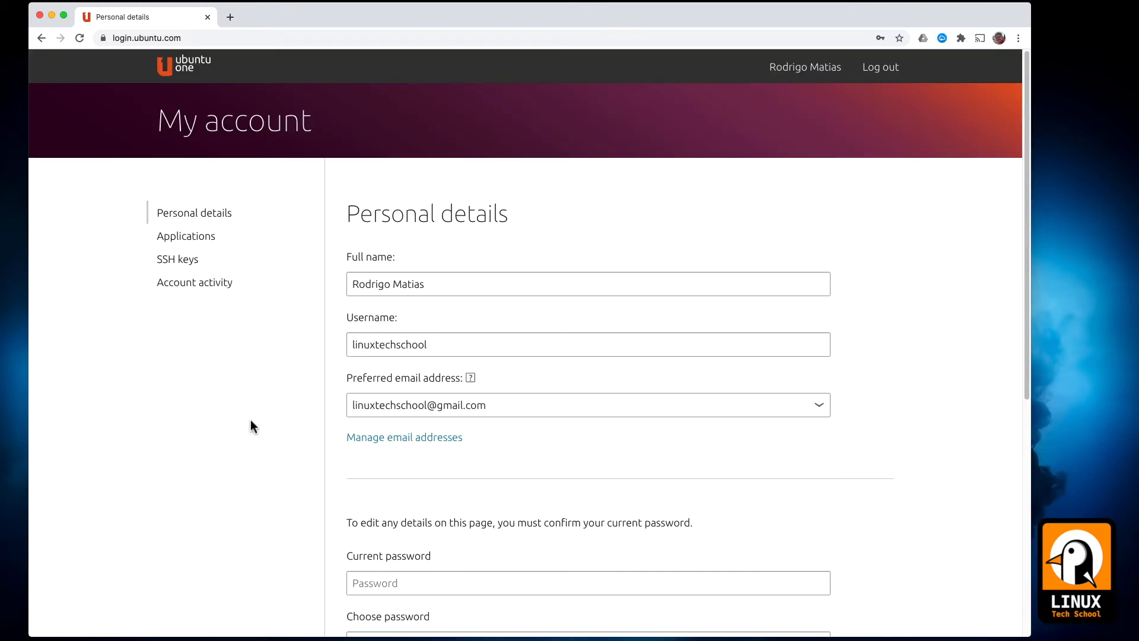
{"action": "mouse_move", "coordinate": [185, 235]}
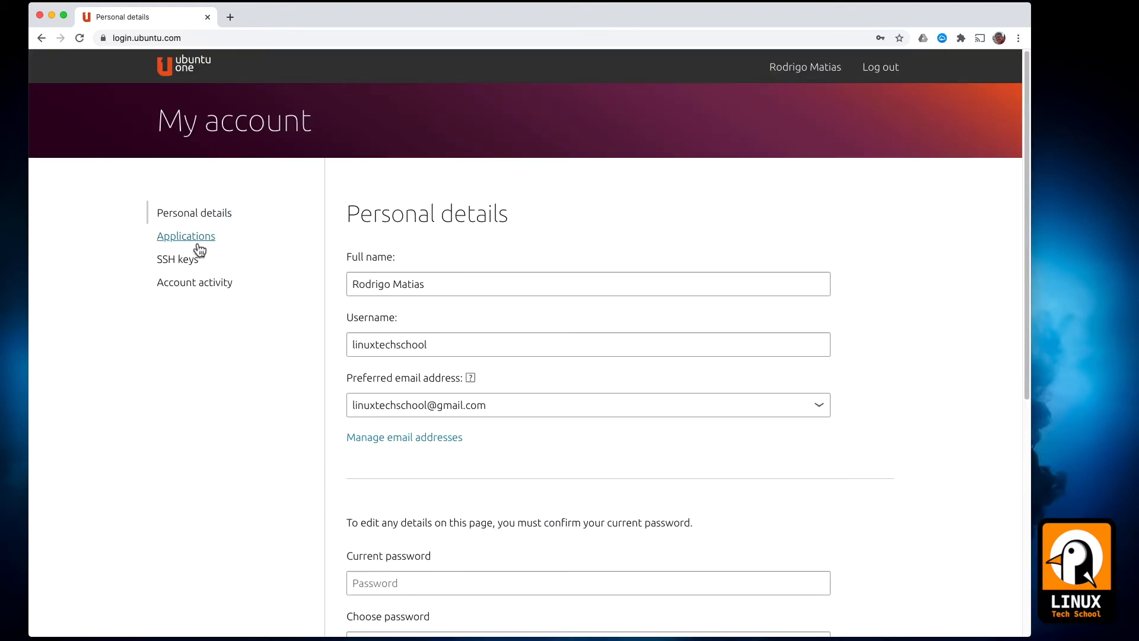
{"action": "left_click", "coordinate": [185, 235]}
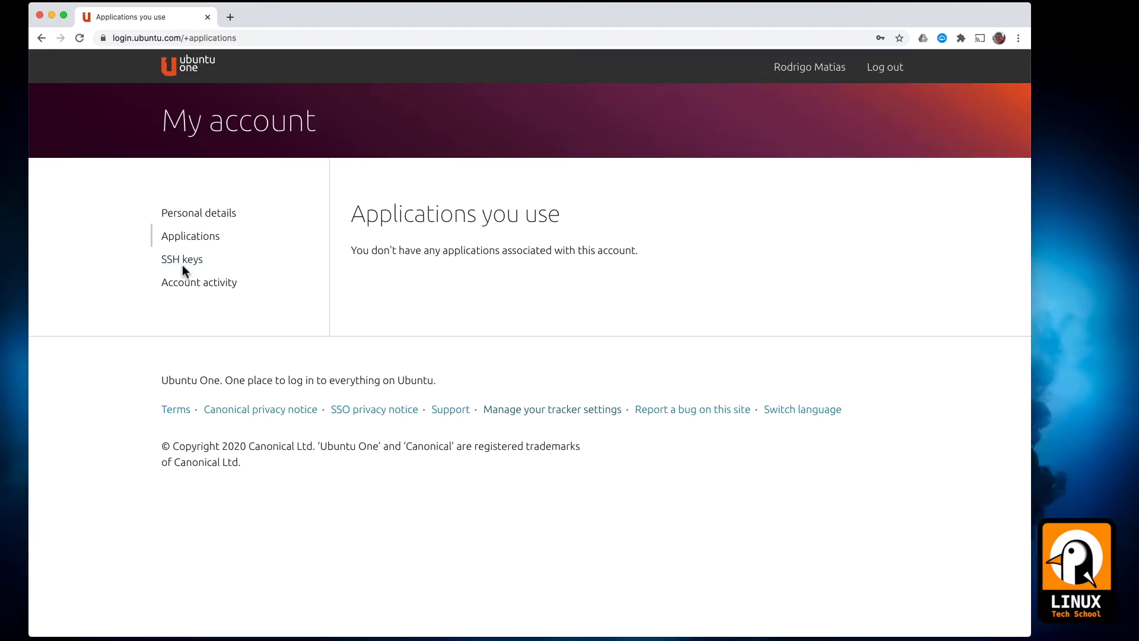
{"action": "left_click", "coordinate": [181, 258]}
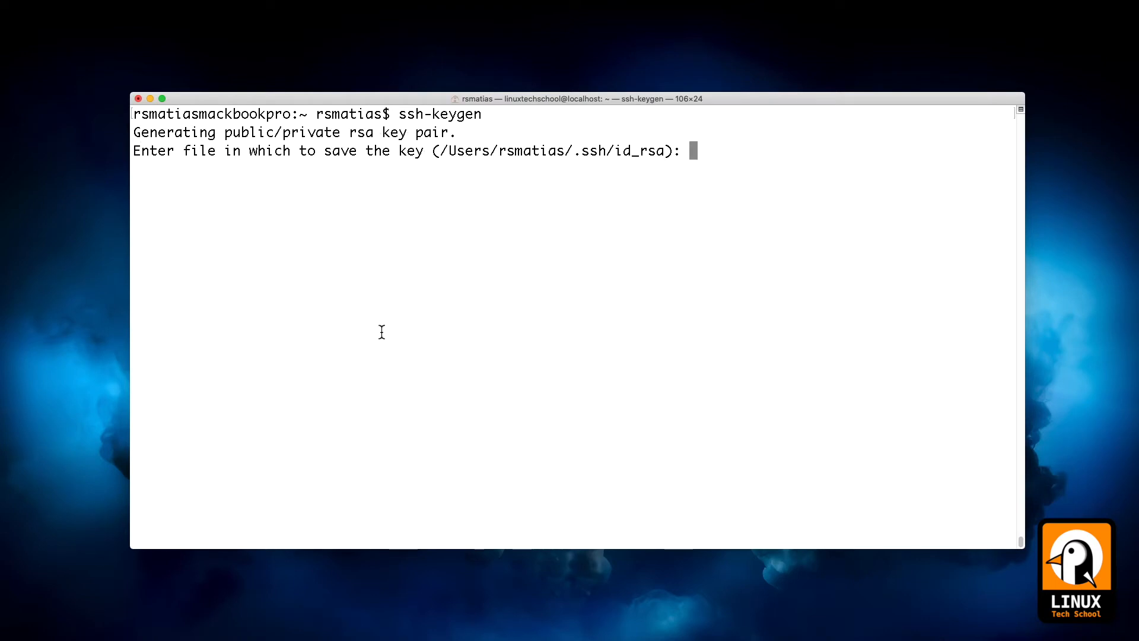
{"action": "mouse_move", "coordinate": [252, 358]}
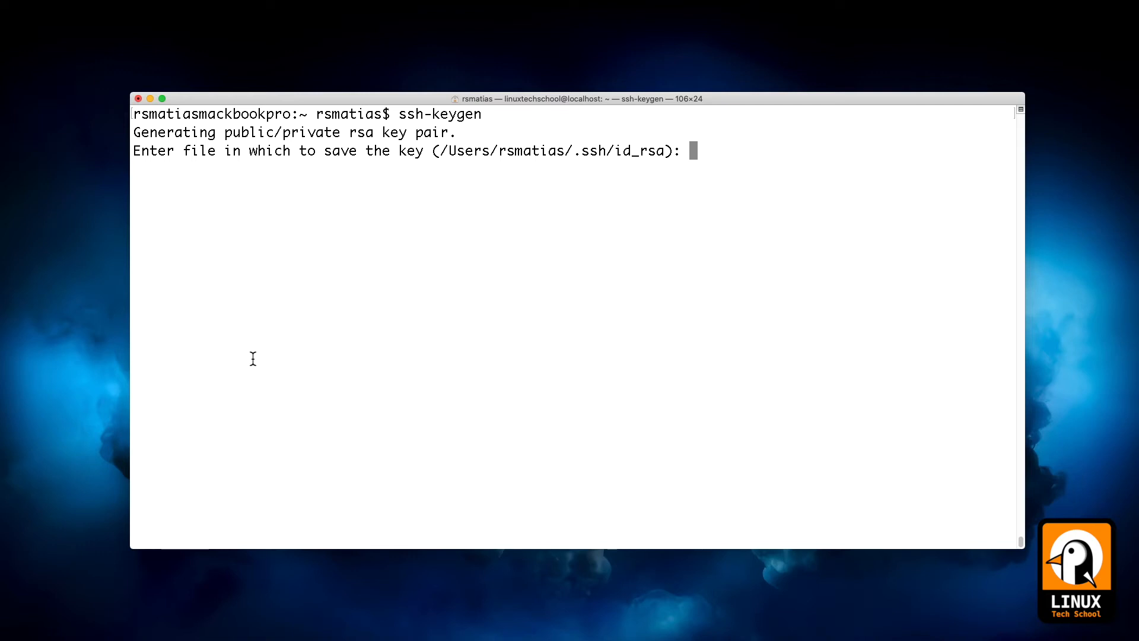
Save the ssh-keygen RSA key pair as .ssh/linuxtechschool_id_rsa without a passphrase
{"action": "type", "text": "/User"}
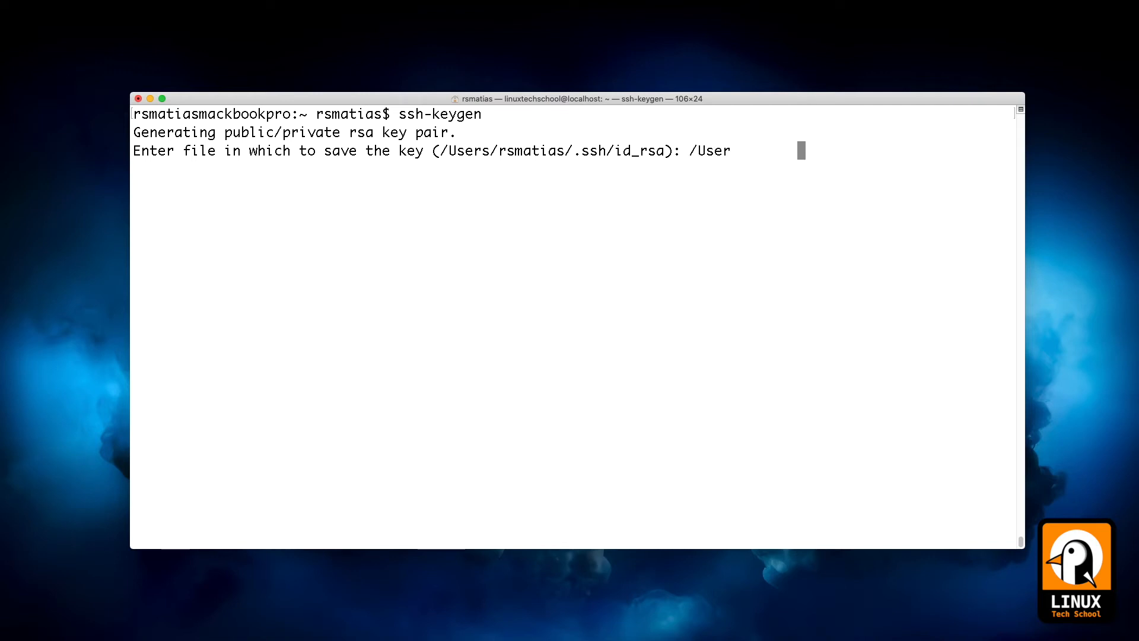
{"action": "type", "text": "s"}
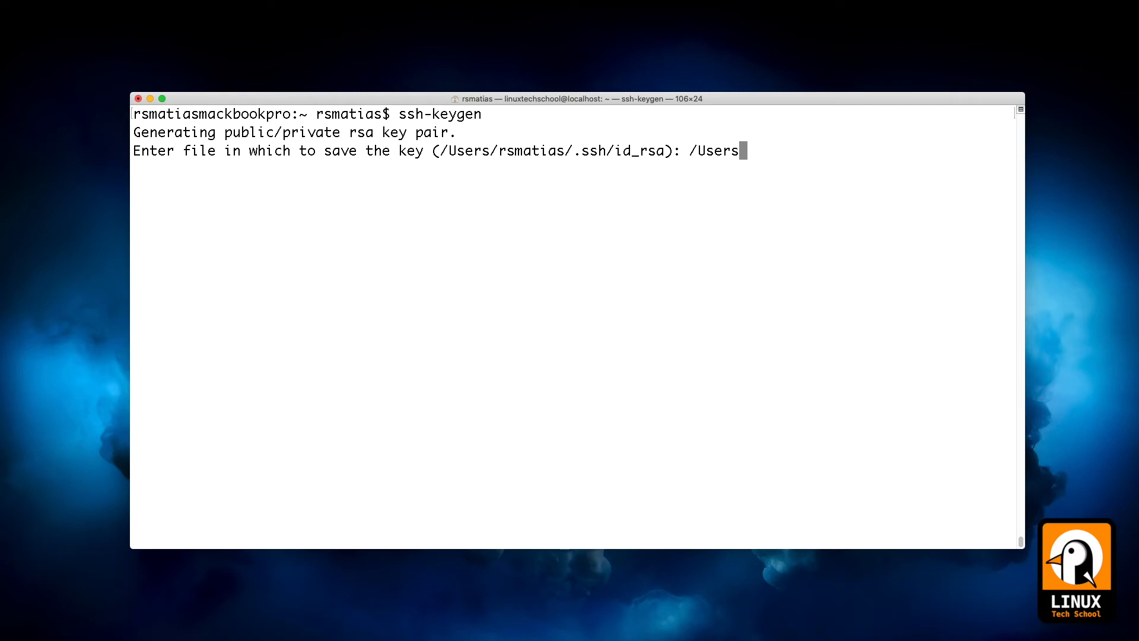
{"action": "type", "text": "rsmatias/"}
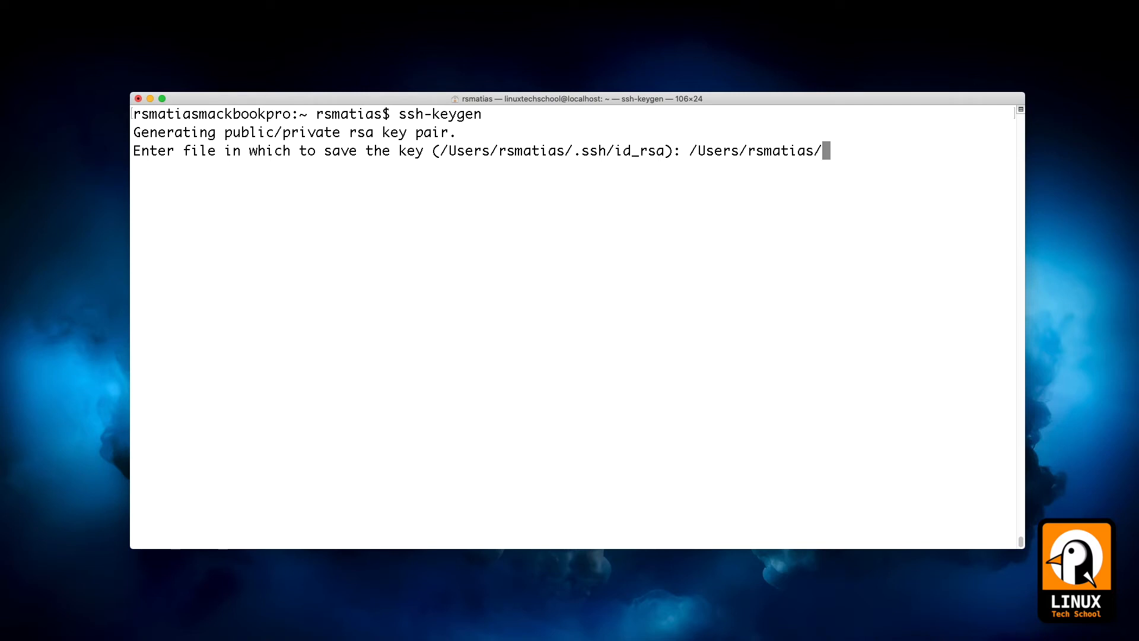
{"action": "type", "text": ".ss"}
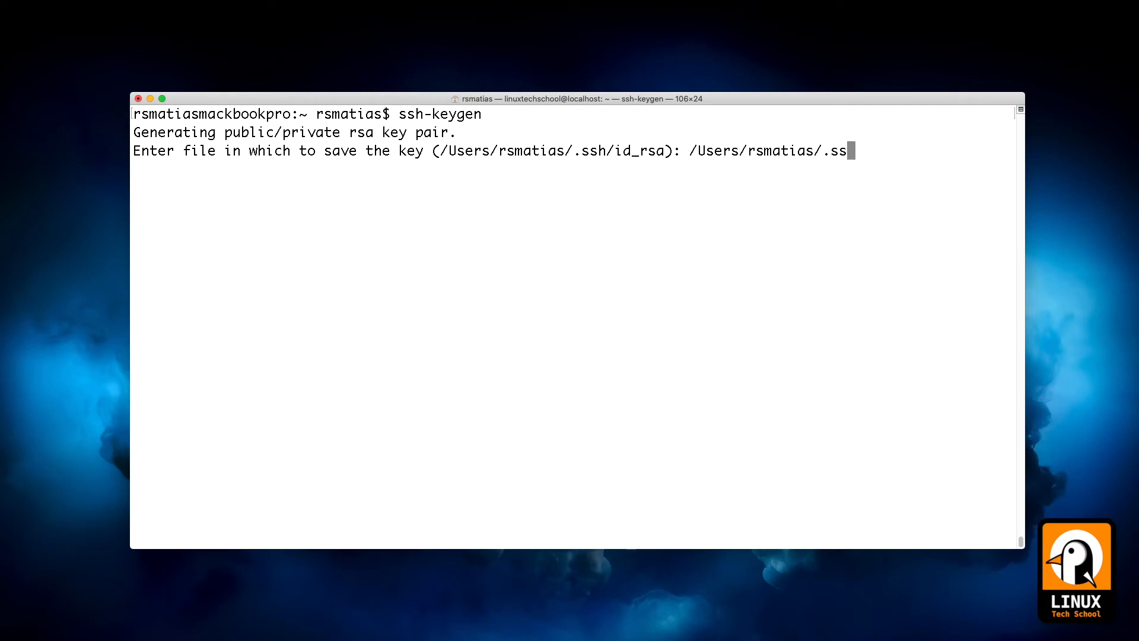
{"action": "type", "text": "h/"}
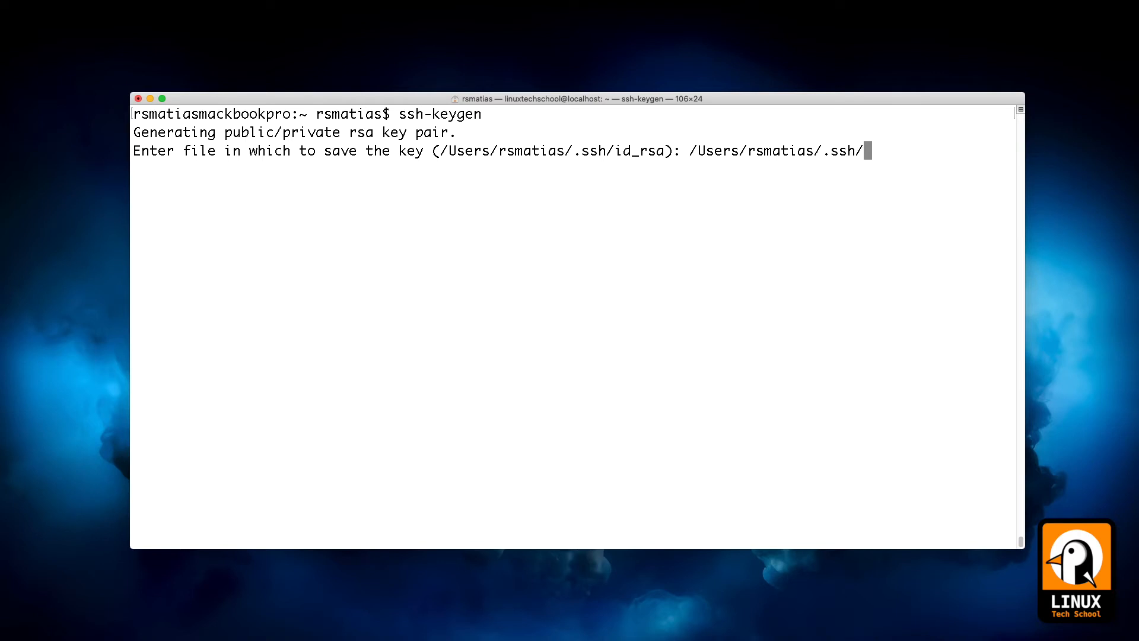
{"action": "type", "text": "linux"}
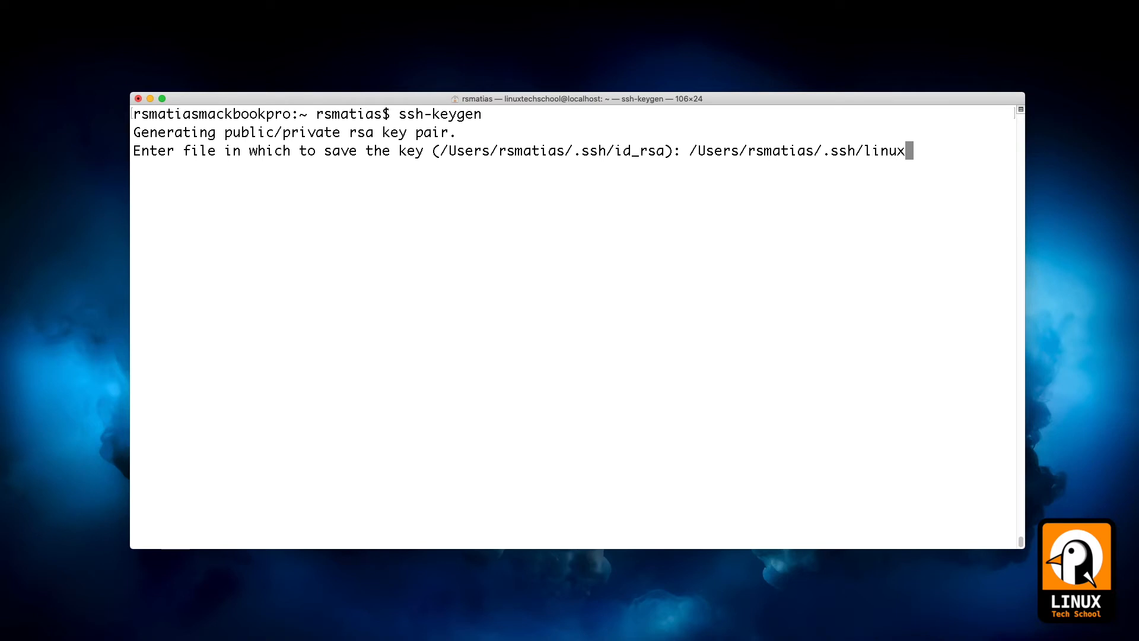
{"action": "type", "text": "tech"}
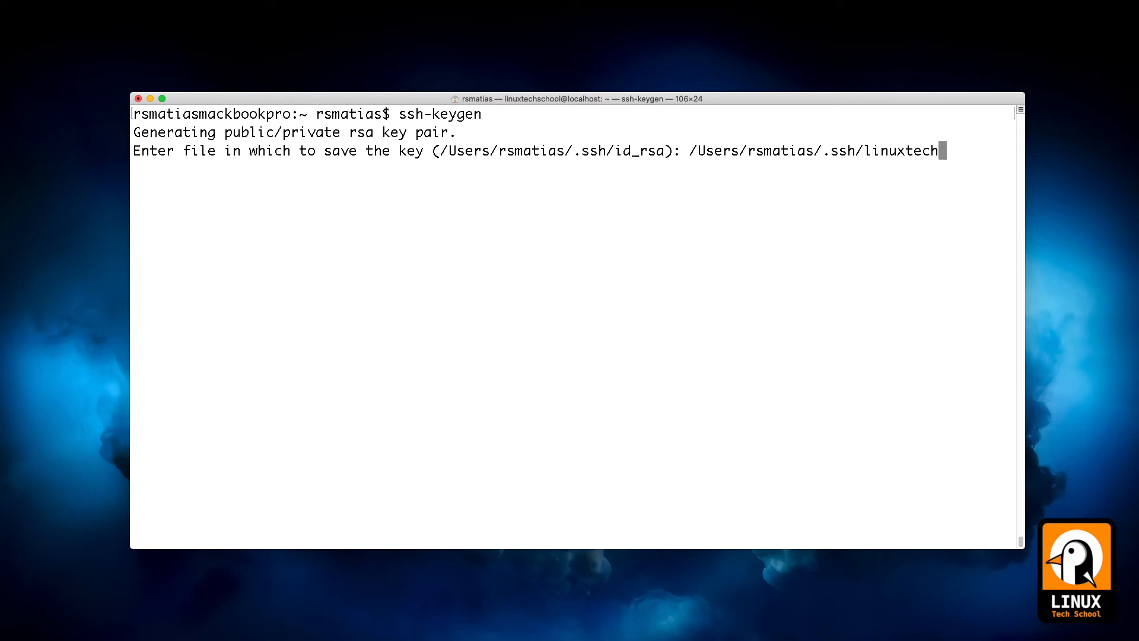
{"action": "type", "text": "school_"}
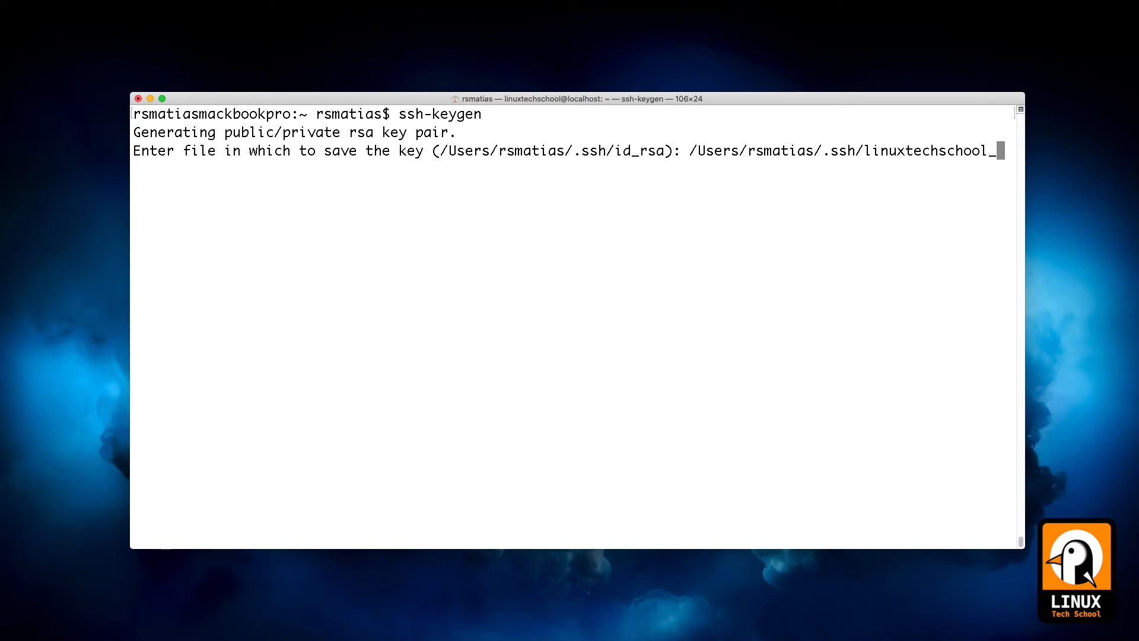
{"action": "type", "text": "id_r"}
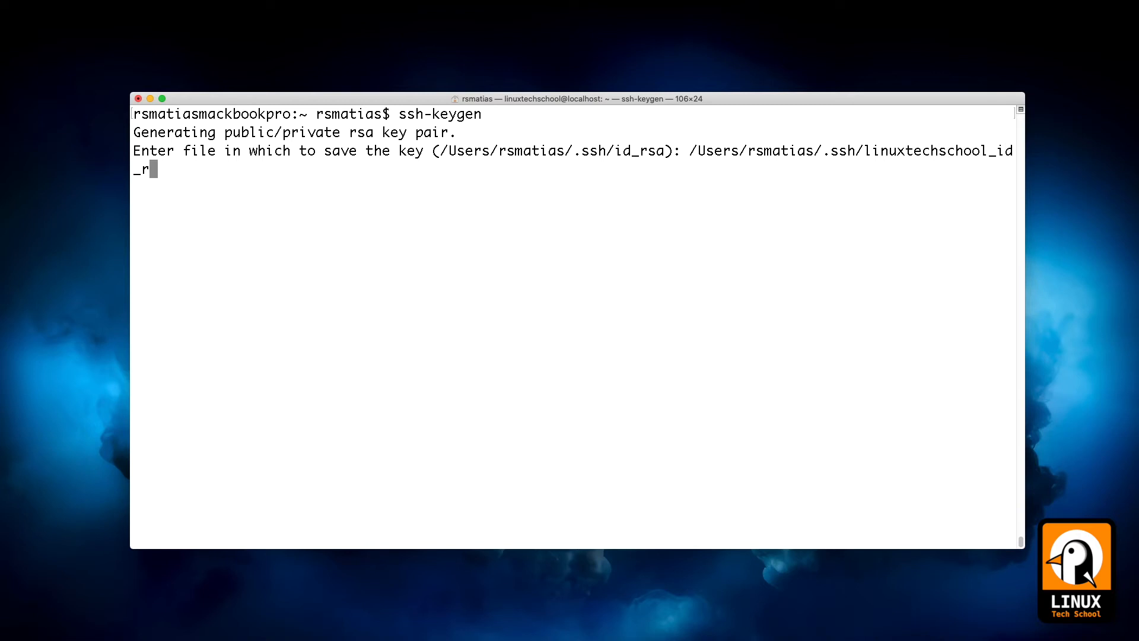
{"action": "type", "text": "sa"}
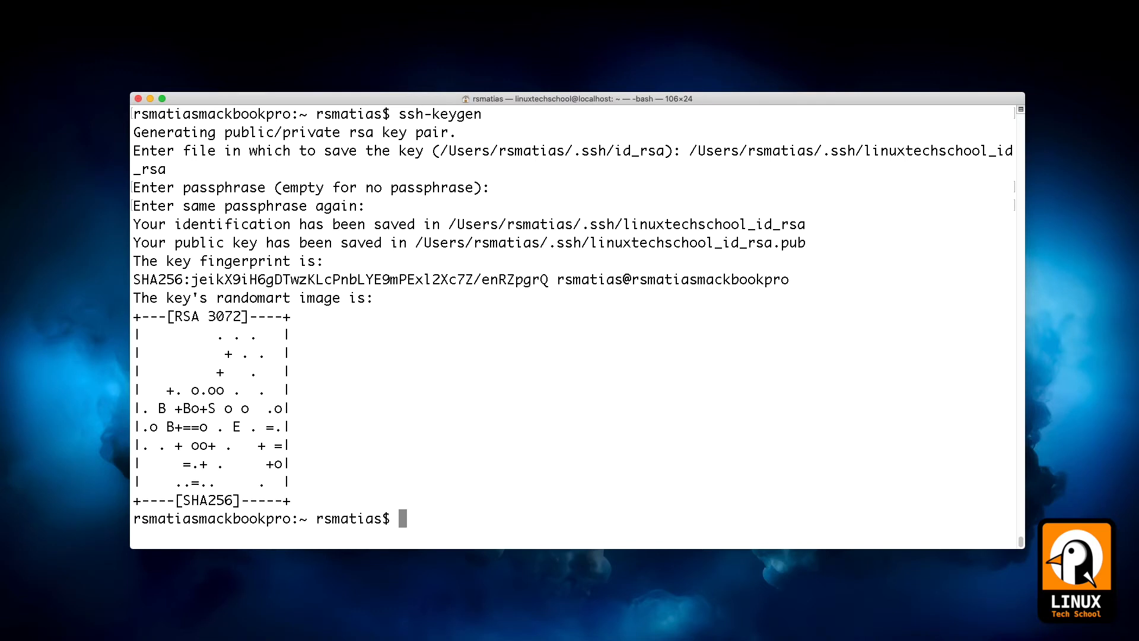
{"action": "mouse_move", "coordinate": [375, 396]}
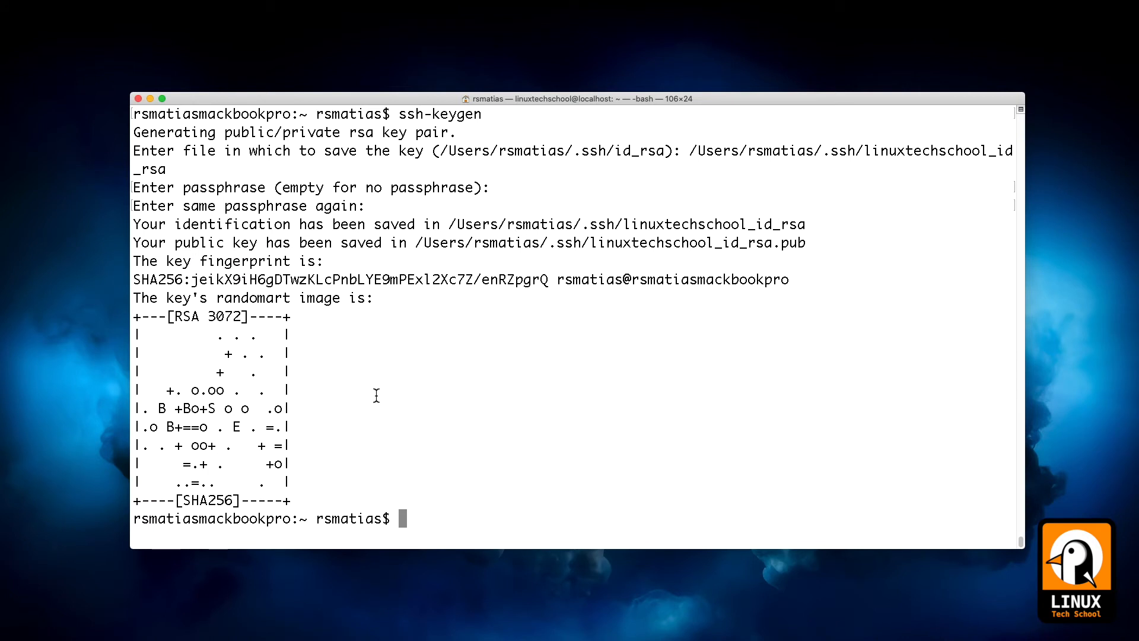
{"action": "mouse_move", "coordinate": [559, 278]}
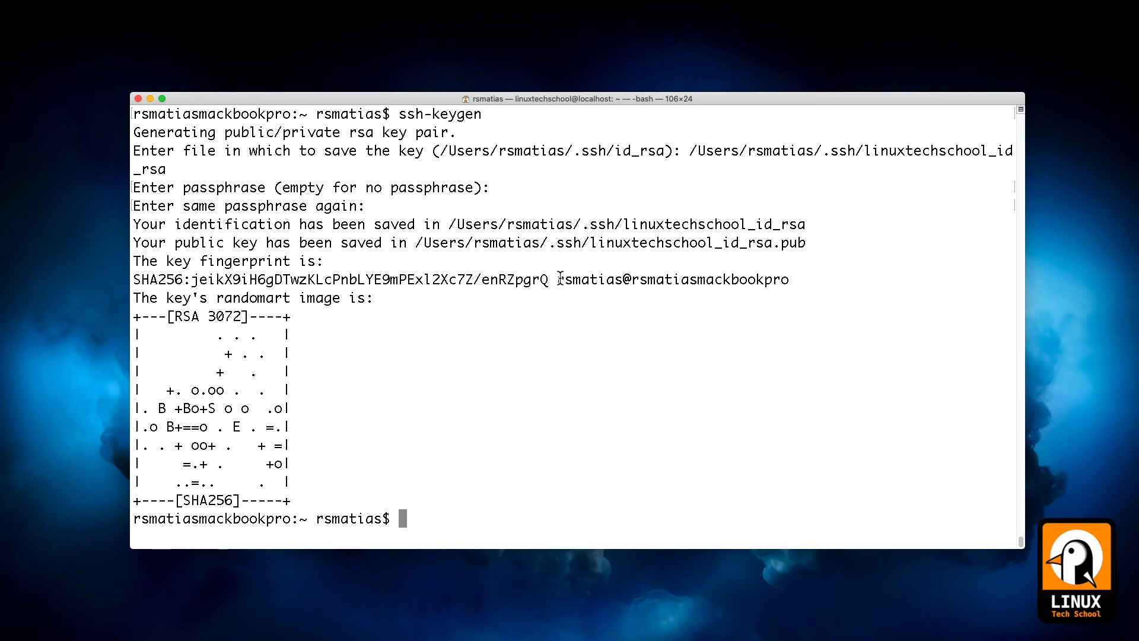
{"action": "double_click", "coordinate": [609, 242]}
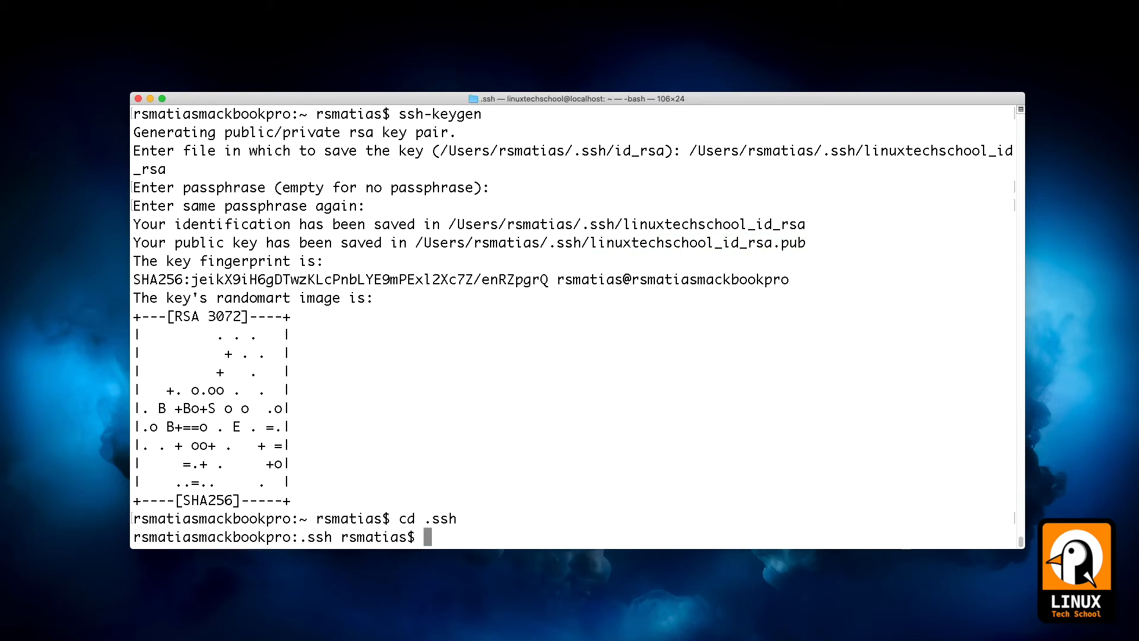
List the .ssh folder, print linuxtechschool_id_rsa.pub and select the public key text
{"action": "type", "text": "ls -l"}
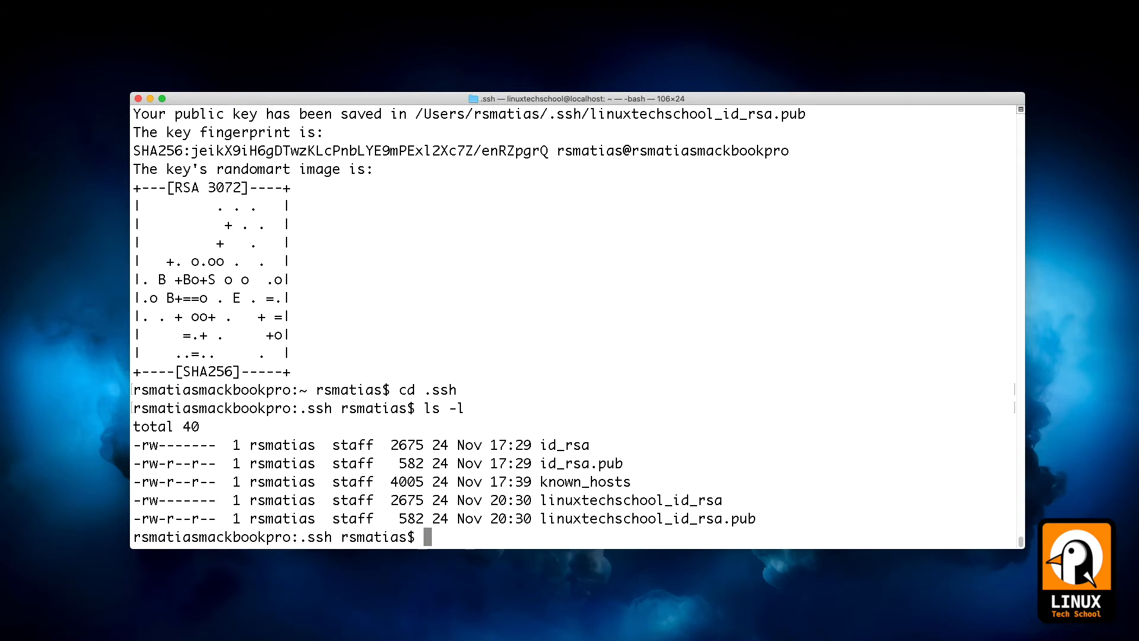
{"action": "left_click_drag", "start_coordinate": [539, 518], "coordinate": [723, 518]}
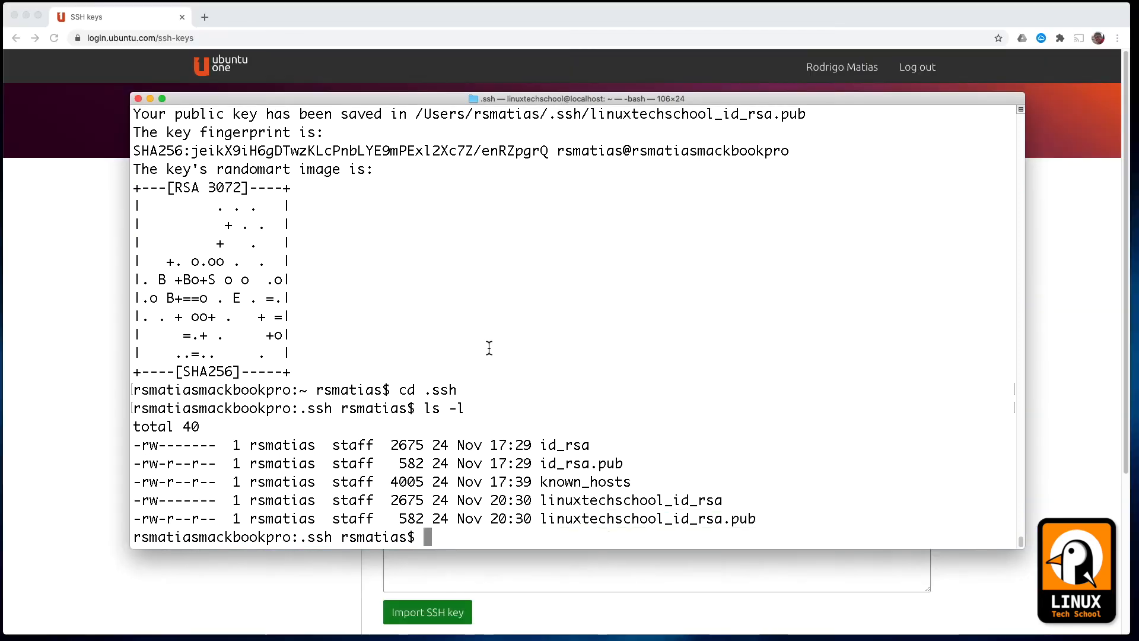
{"action": "type", "text": "cat l"}
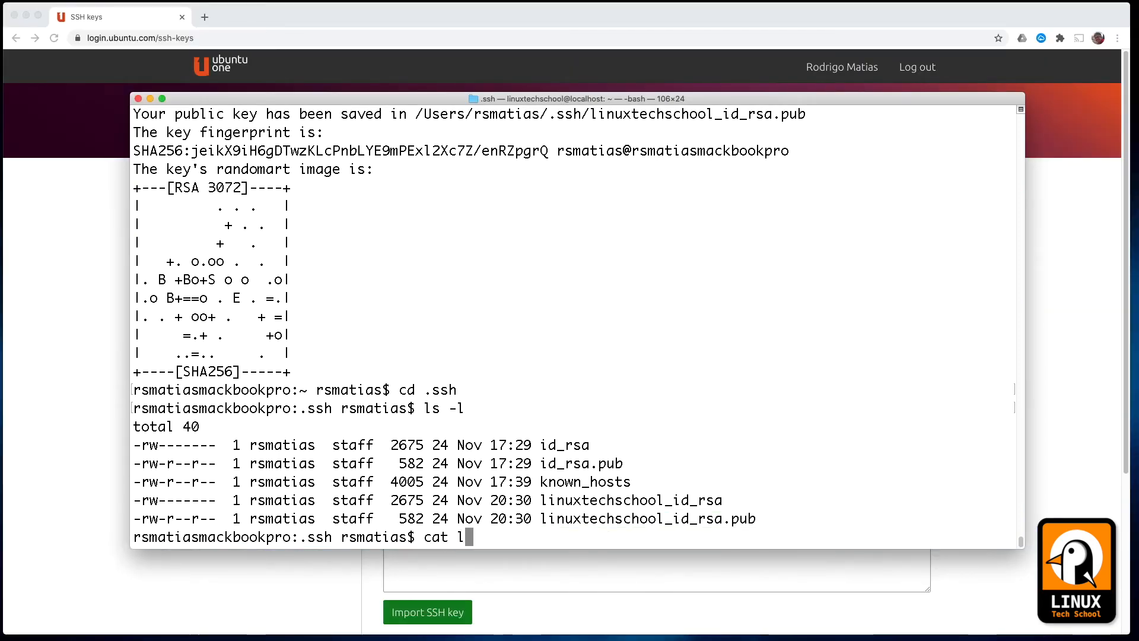
{"action": "type", "text": "inuxtechschool_id_rsa.pub"}
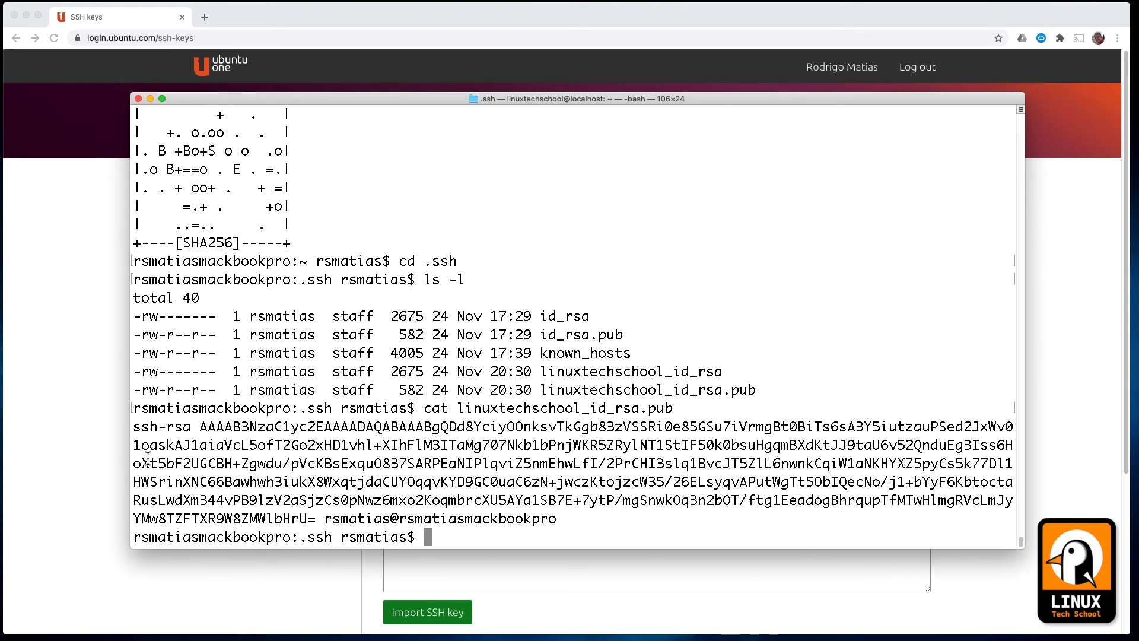
{"action": "left_click_drag", "start_coordinate": [134, 426], "coordinate": [570, 519]}
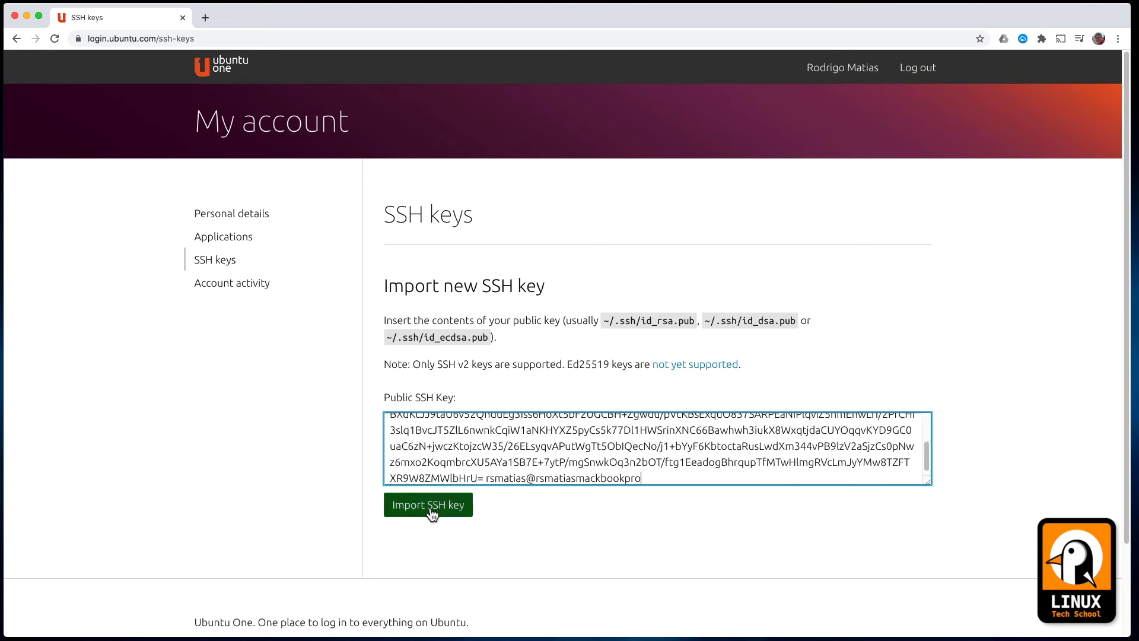
Import the pasted public key into the Ubuntu One SSH keys page
{"action": "left_click", "coordinate": [428, 504]}
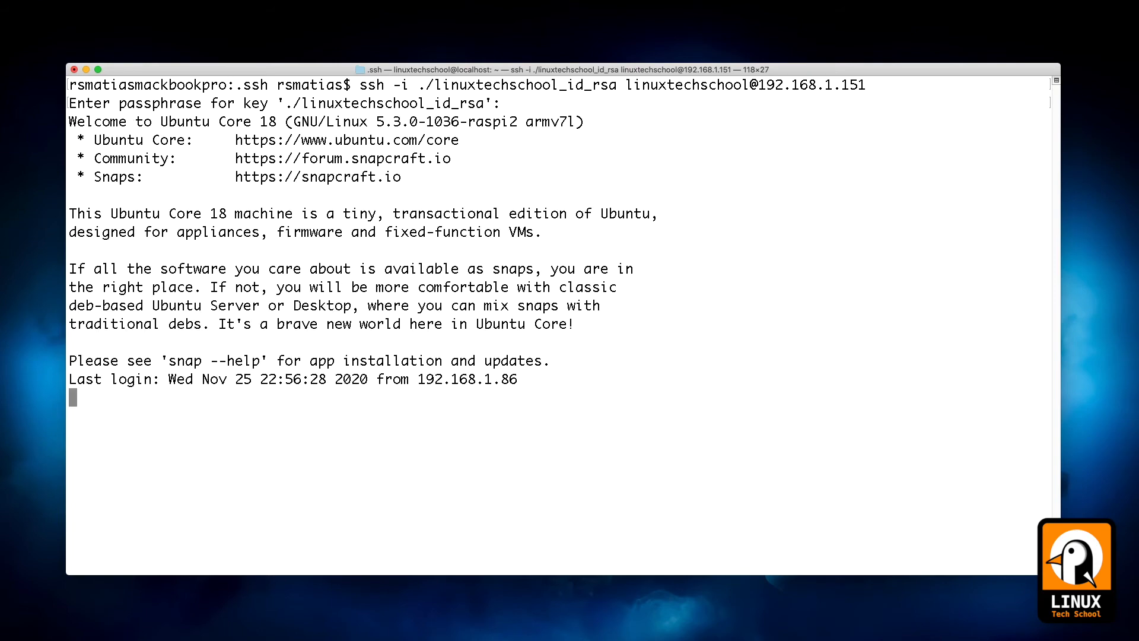
Install the picamera-streaming-demo snap on the Pi with sudo snap install
{"action": "type", "text": "sudo snap install picamera-streaming-demo"}
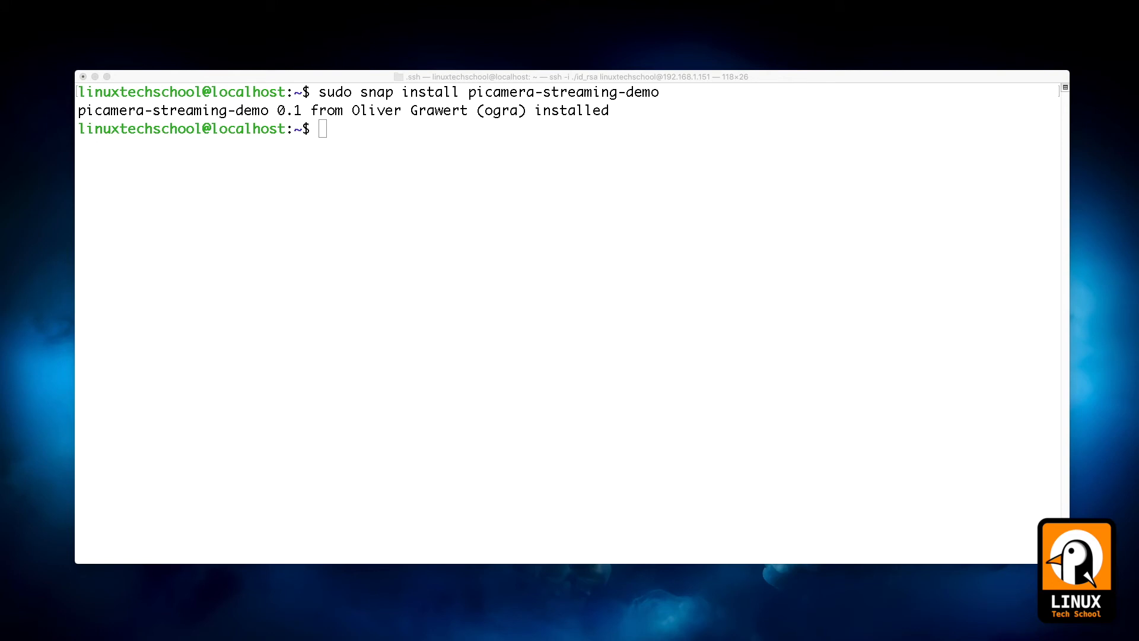
{"action": "type", "text": "ss"}
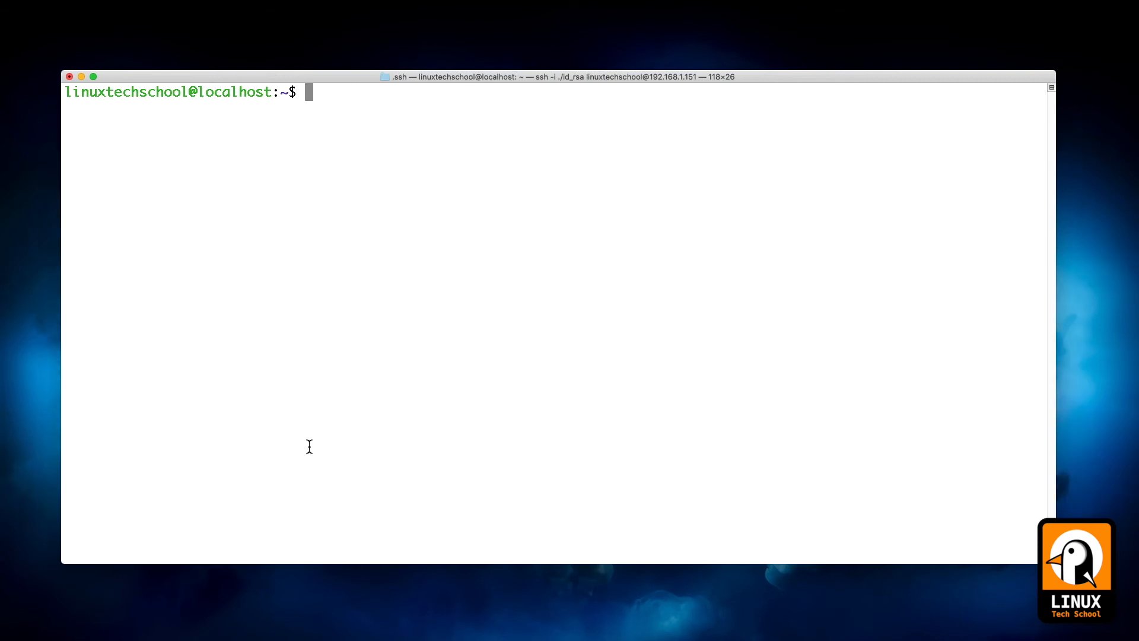
Become root with sudo, change to /boot/uboot, and open config.txt in vi
{"action": "type", "text": "sudo su"}
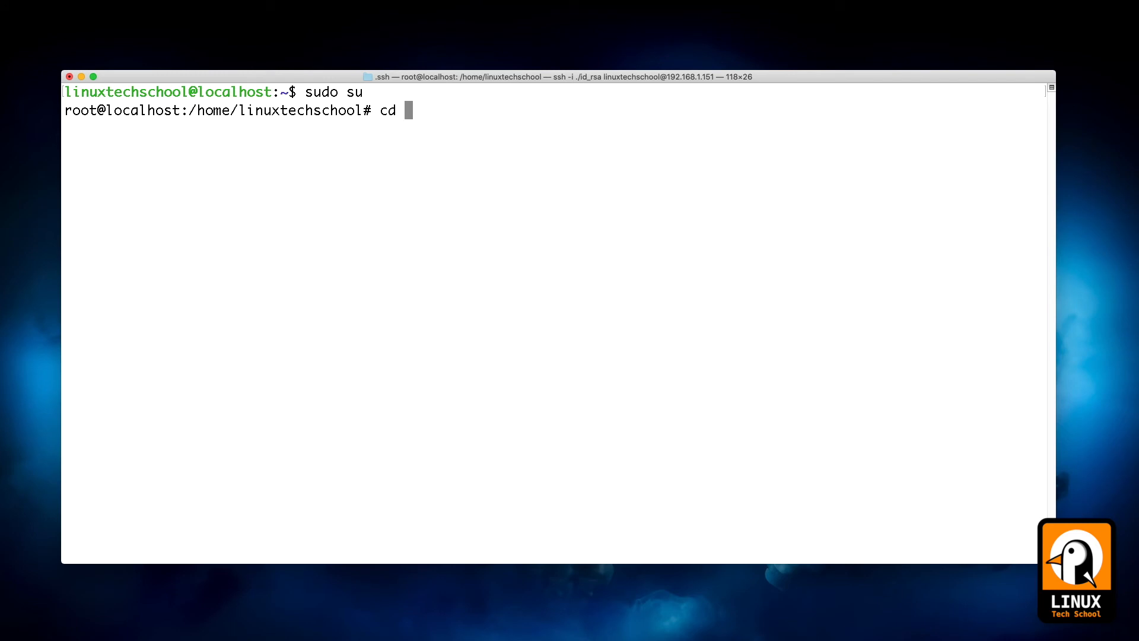
{"action": "type", "text": "/boot/uboot/"}
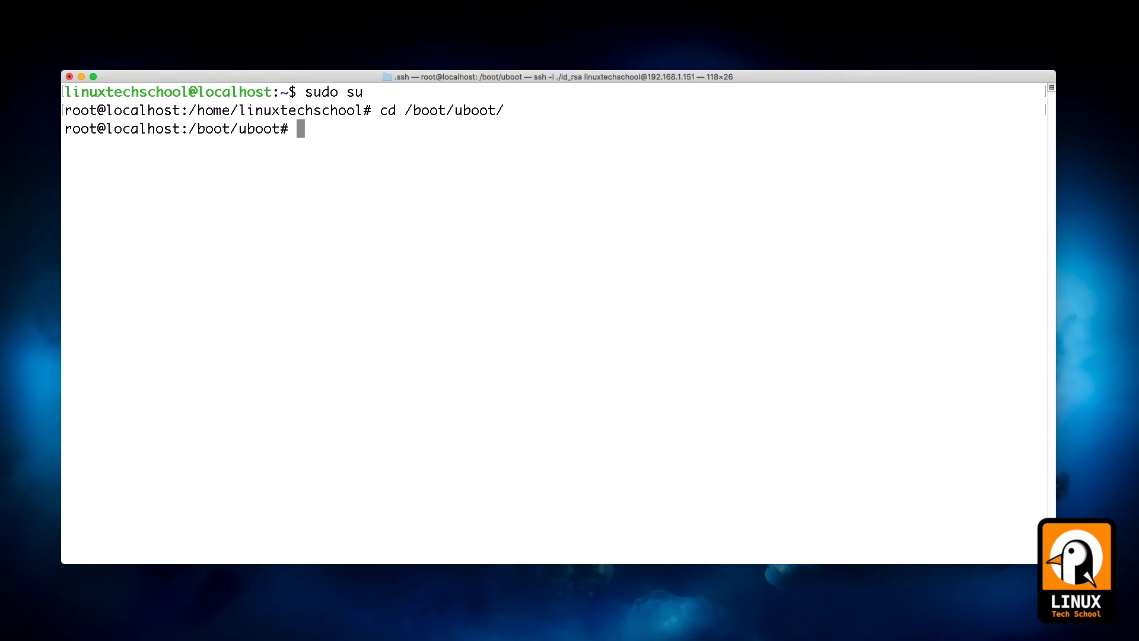
{"action": "type", "text": "vi config.txt"}
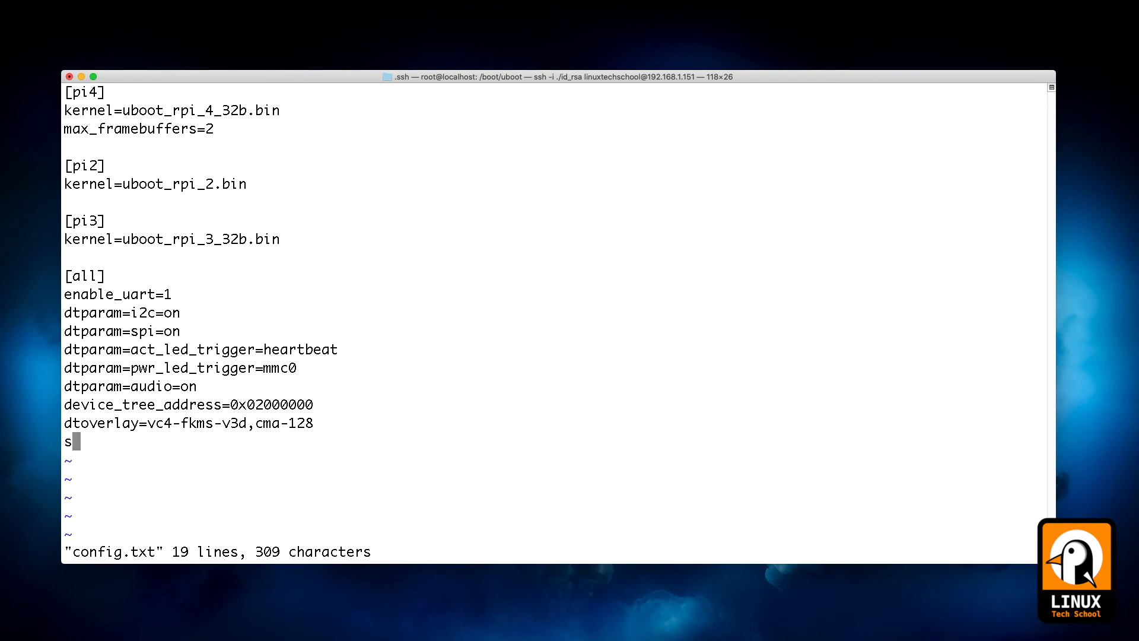
Append start_x=1 to config.txt, save with :wq, and SSH back into 192.168.1.151 after reboot
{"action": "type", "text": "tart_"}
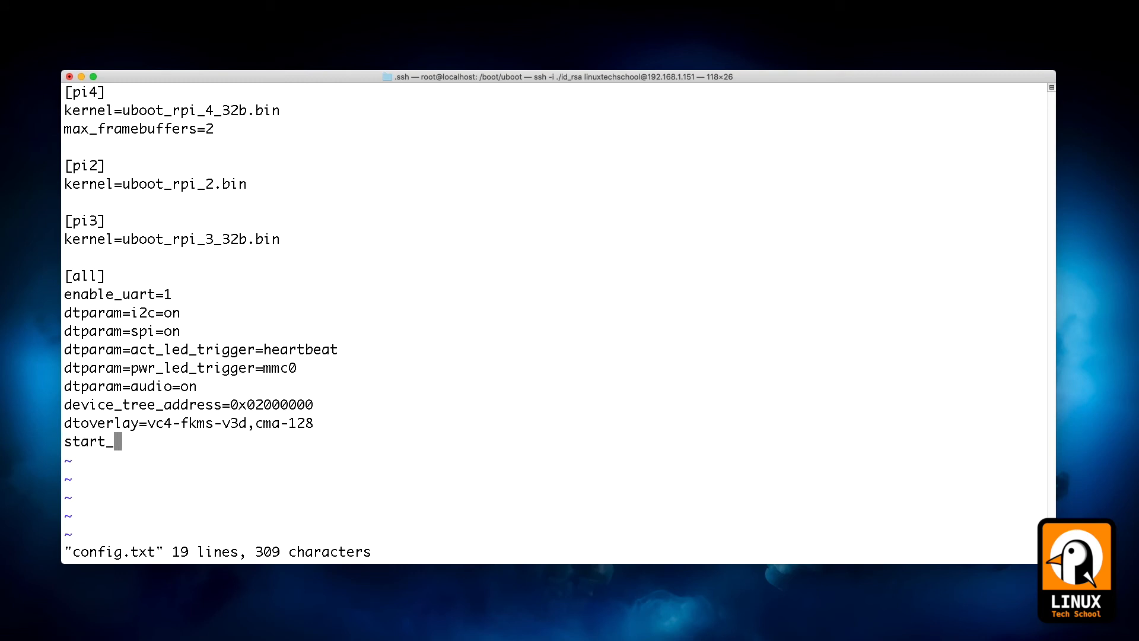
{"action": "type", "text": "x=1"}
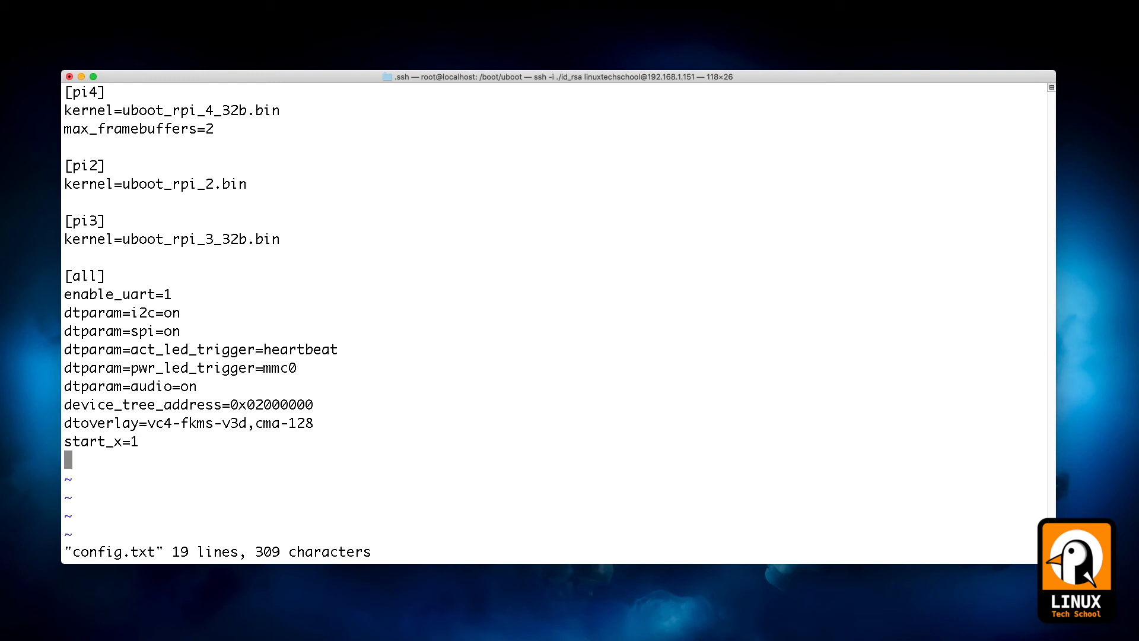
{"action": "type", "text": ":wq"}
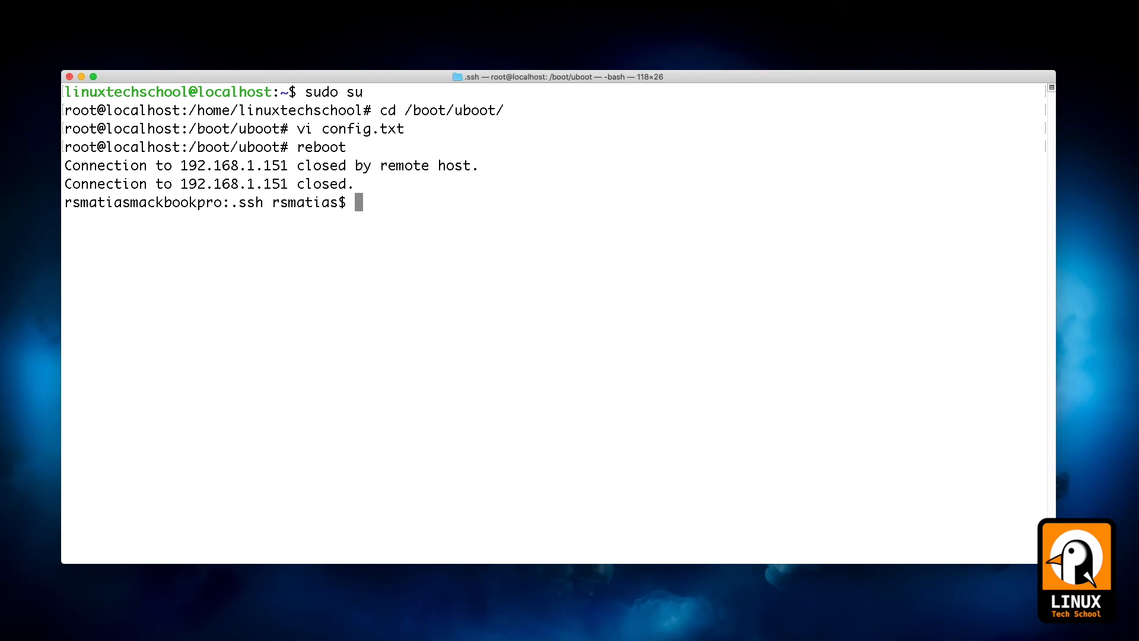
{"action": "type", "text": "ssh -i ./linuxtechschool_id_rsa linuxtechschool@192.168.1.151"}
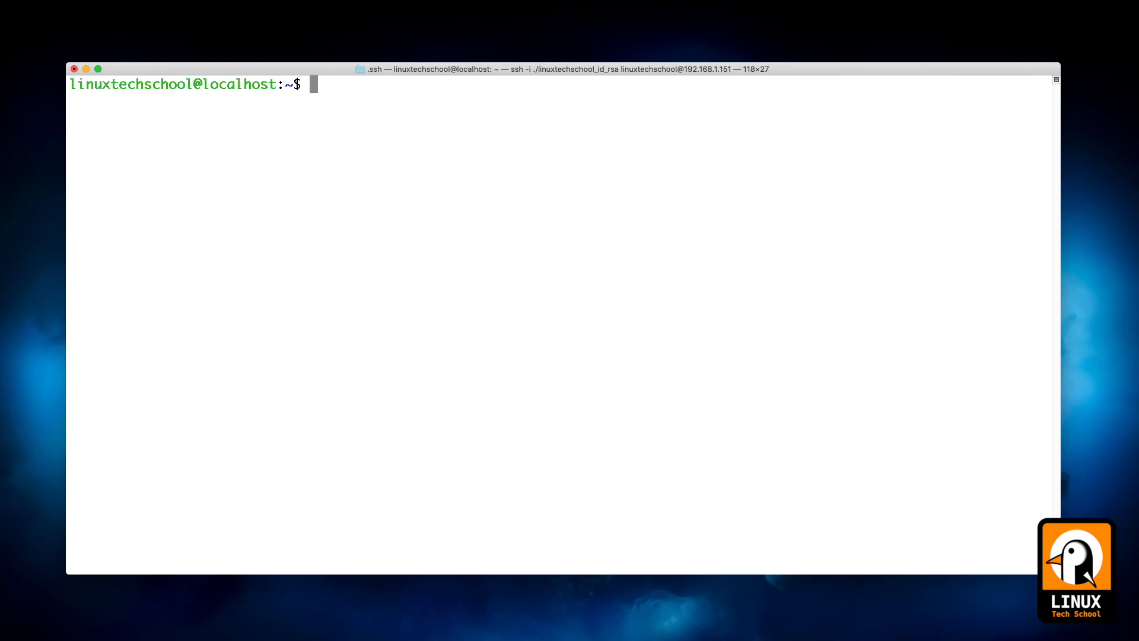
Start typing a new command at the reconnected Pi's linuxtechschool prompt
{"action": "type", "text": "ss"}
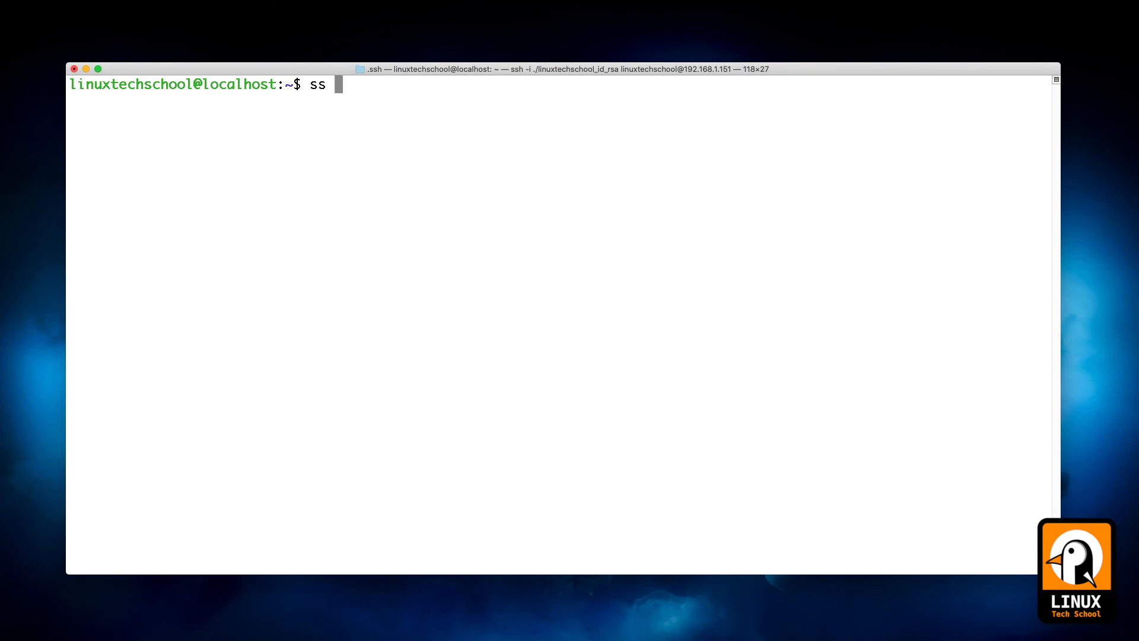